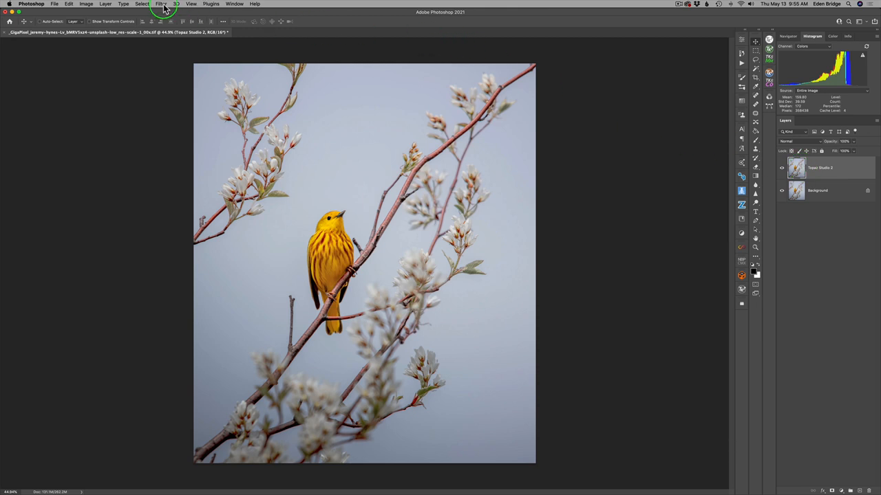
# - From Photoshop's Filter menu, send the warbler photo layer to Topaz Studio 2
pyautogui.click(161, 3)
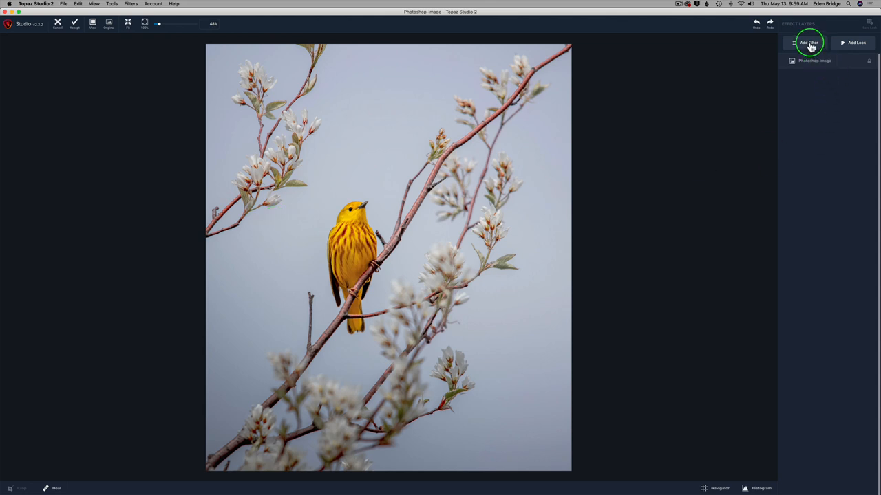
# - Add a Texture layer using Victorian Fade at 1.00 opacity
pyautogui.click(809, 43)
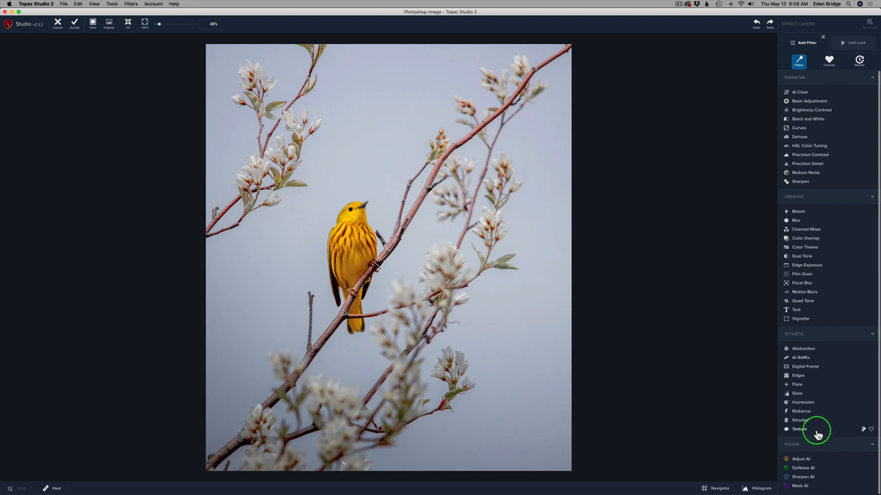
pyautogui.click(799, 429)
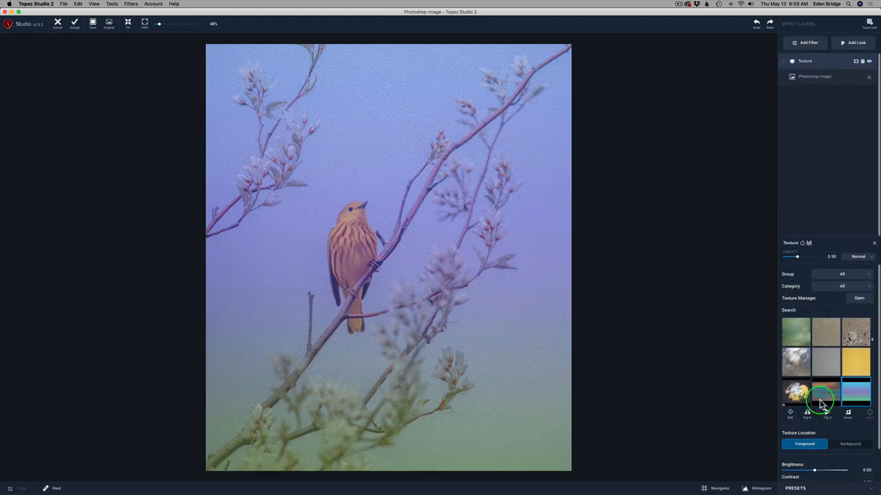
pyautogui.click(819, 310)
pyautogui.write('Victorian Fade')
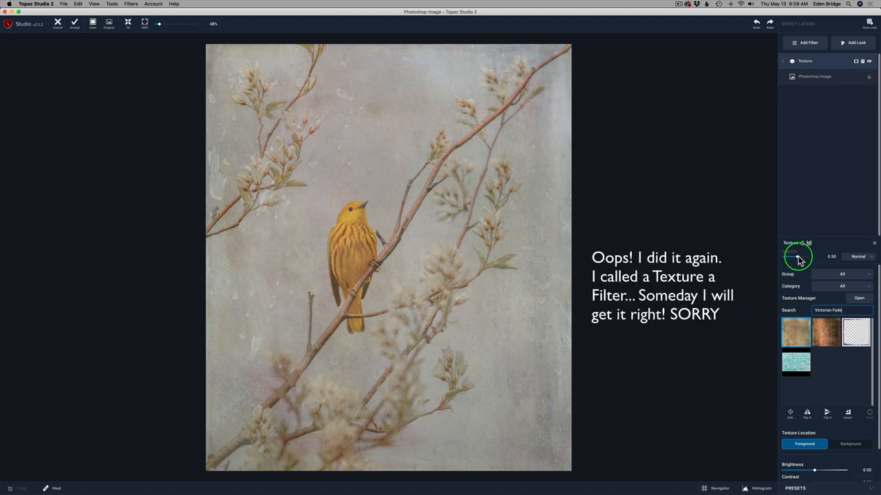
pyautogui.moveTo(798, 257); pyautogui.dragTo(824, 257)
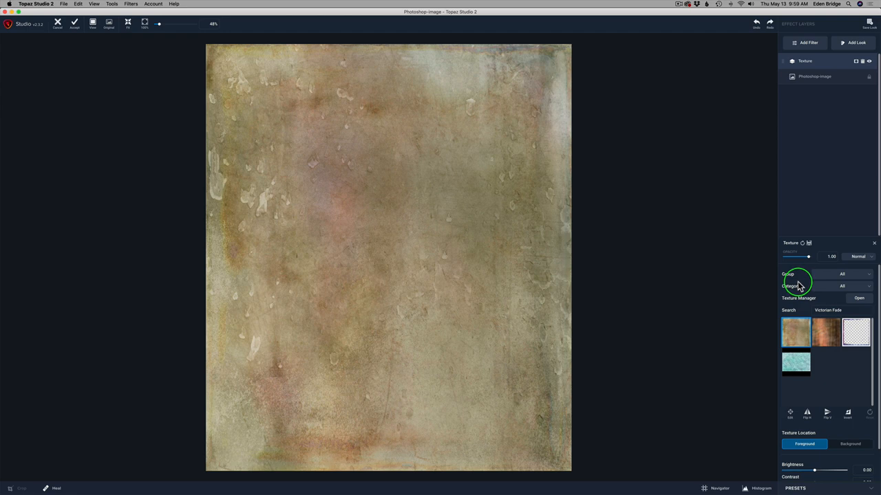
pyautogui.moveTo(873, 267)
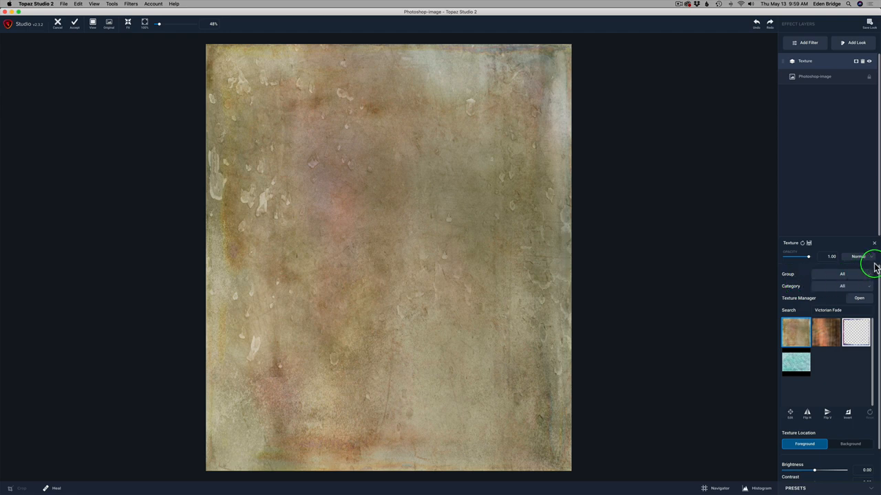
# - Compare Color Burn, Multiply and Soft Light, then set the texture blend mode to Hard Light
pyautogui.click(858, 256)
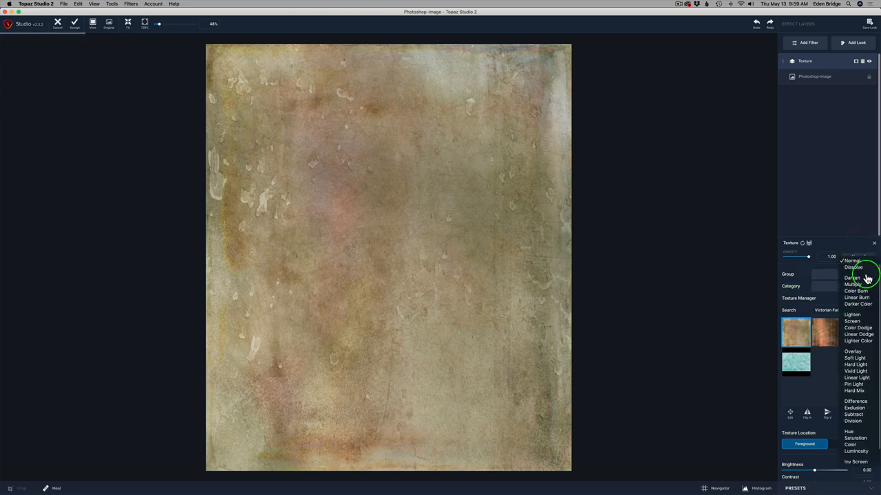
pyautogui.click(855, 291)
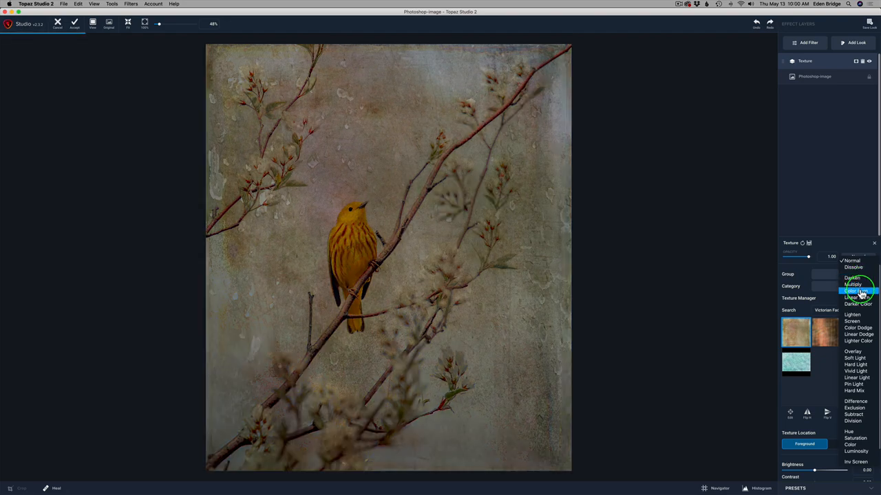
pyautogui.click(853, 284)
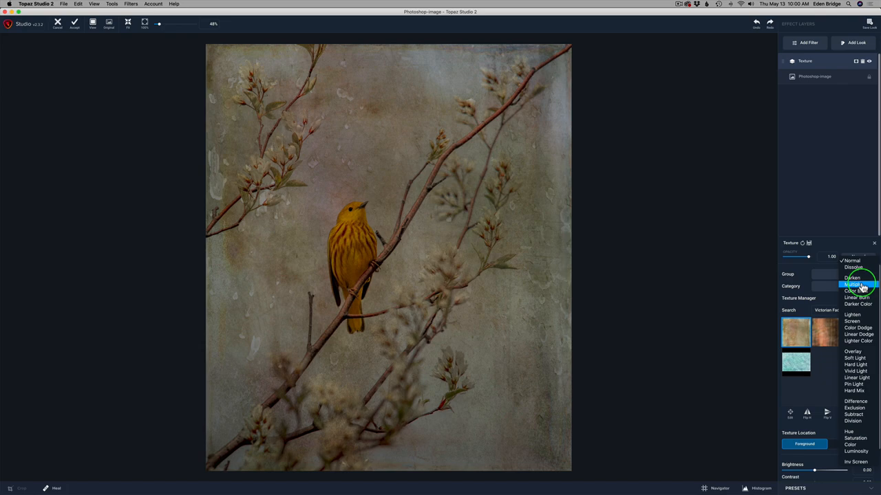
pyautogui.click(855, 358)
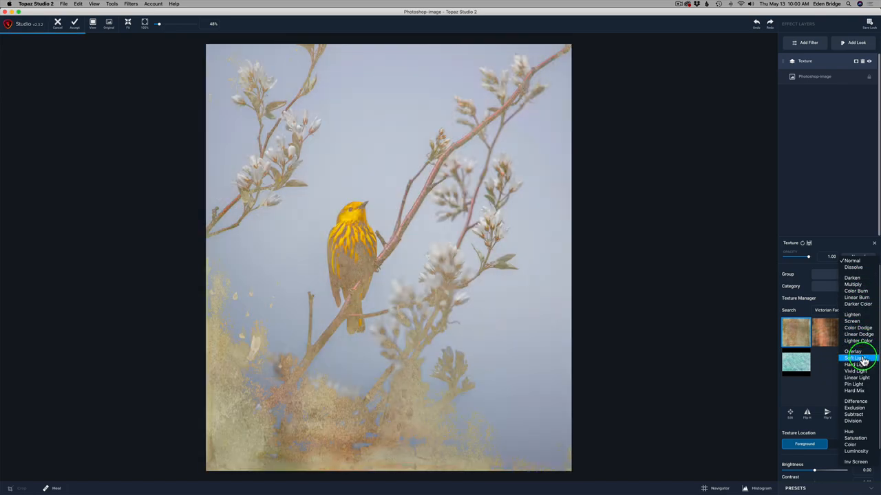
pyautogui.click(855, 364)
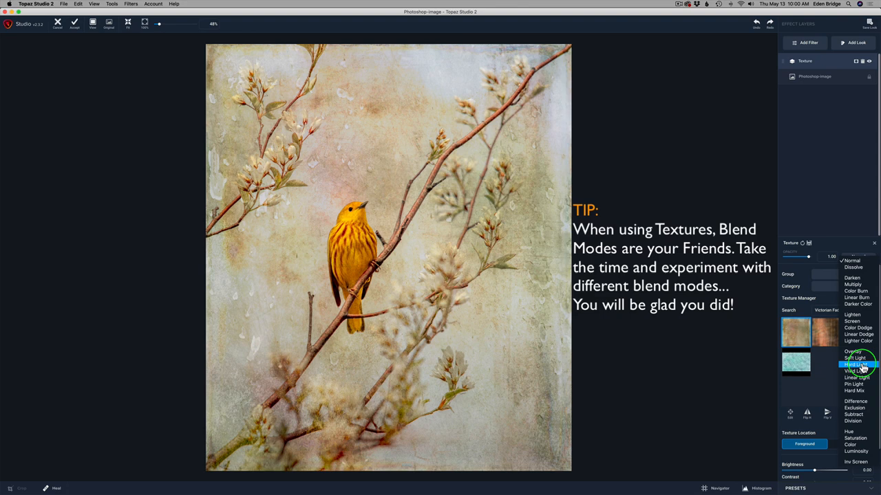
pyautogui.click(856, 364)
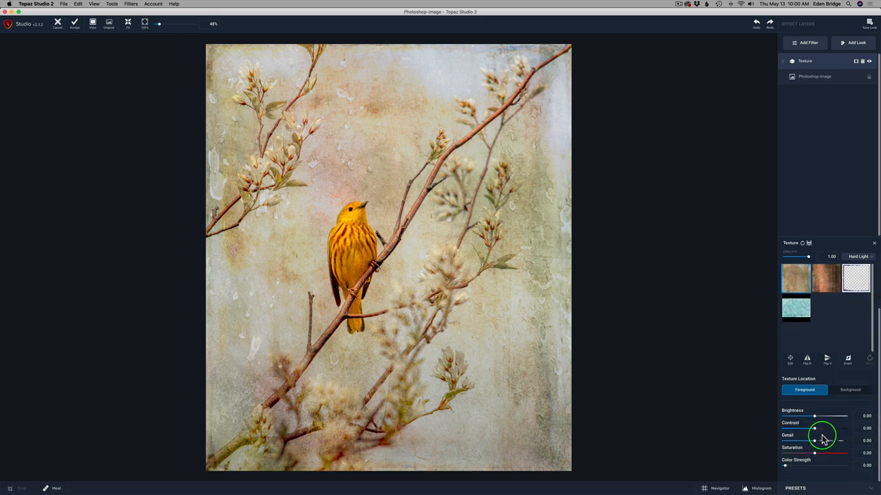
# - Set the Hard Light texture's Detail to -0.14
pyautogui.moveTo(819, 440); pyautogui.dragTo(811, 440)
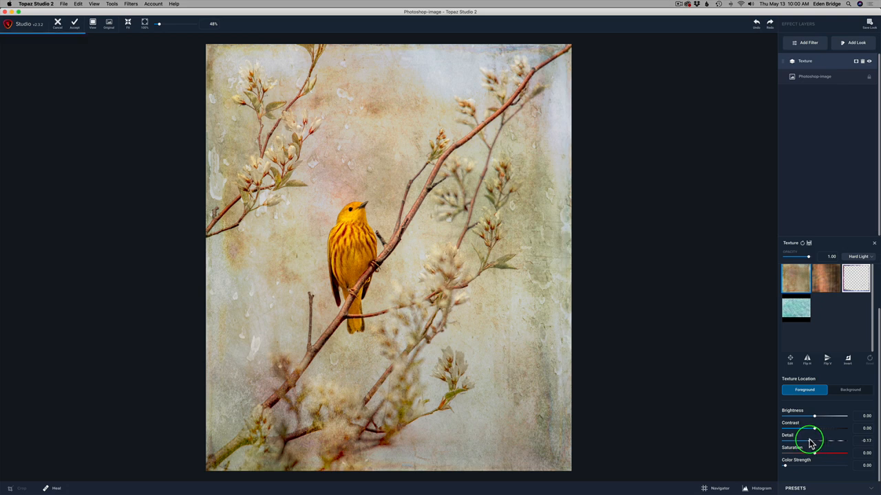
pyautogui.moveTo(812, 440); pyautogui.dragTo(810, 442)
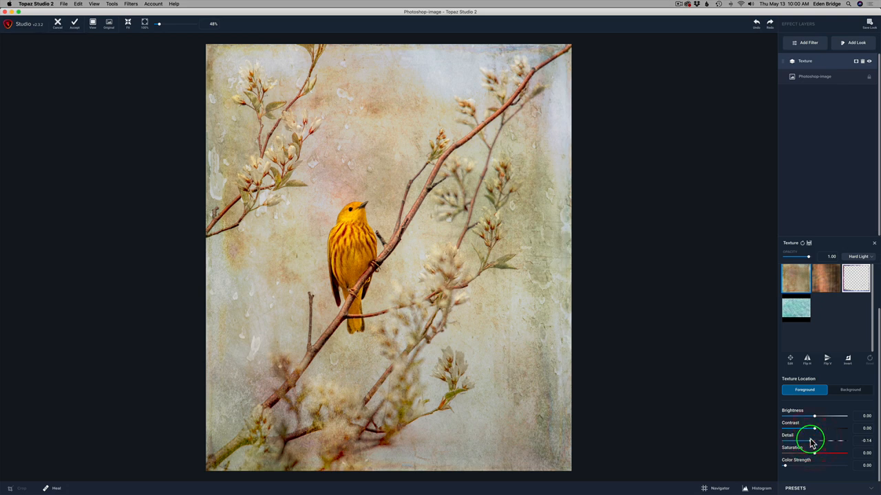
pyautogui.moveTo(536, 338)
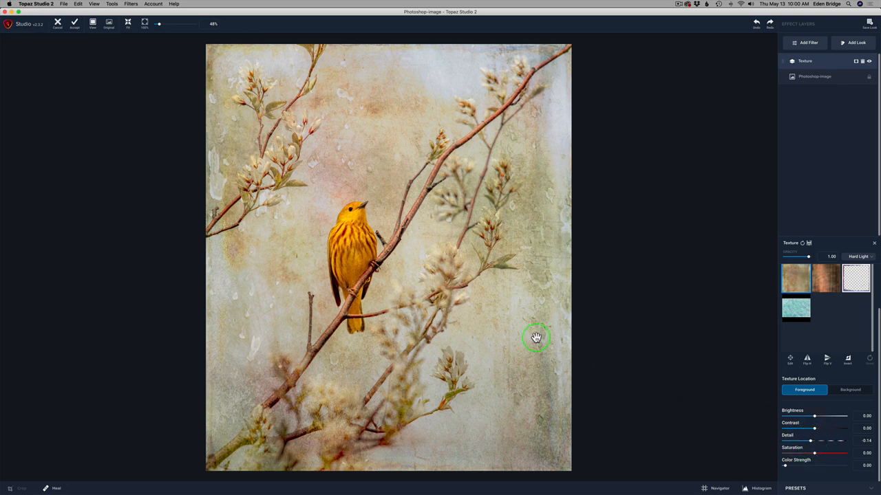
pyautogui.moveTo(655, 276)
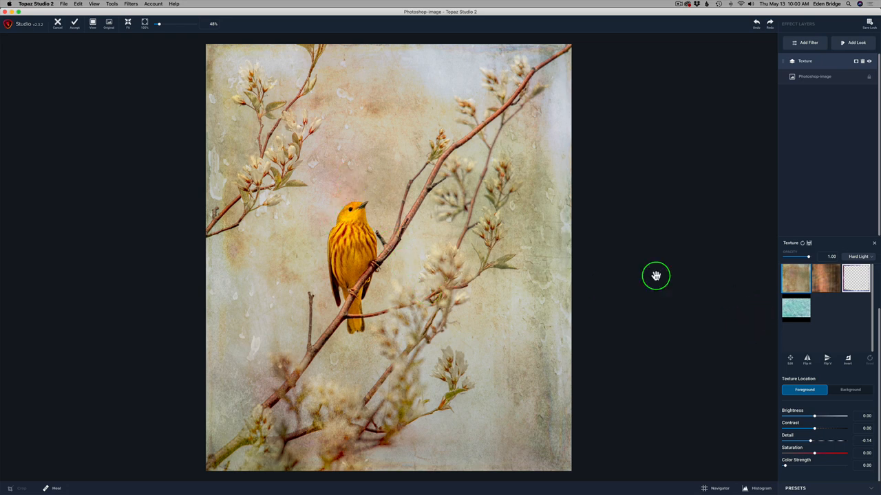
pyautogui.moveTo(726, 296)
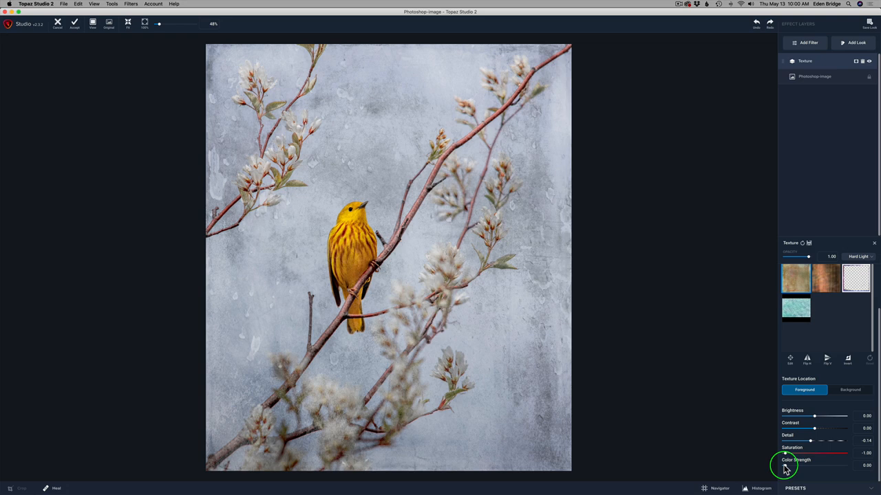
# - Tint the texture blue with Color Strength 0.39 and Color about 0.61
pyautogui.moveTo(786, 465); pyautogui.dragTo(814, 465)
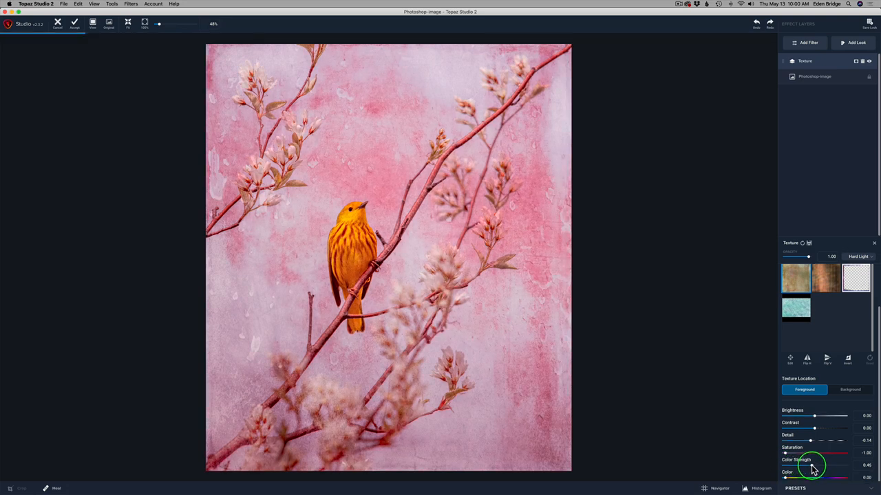
pyautogui.moveTo(822, 465); pyautogui.dragTo(812, 465)
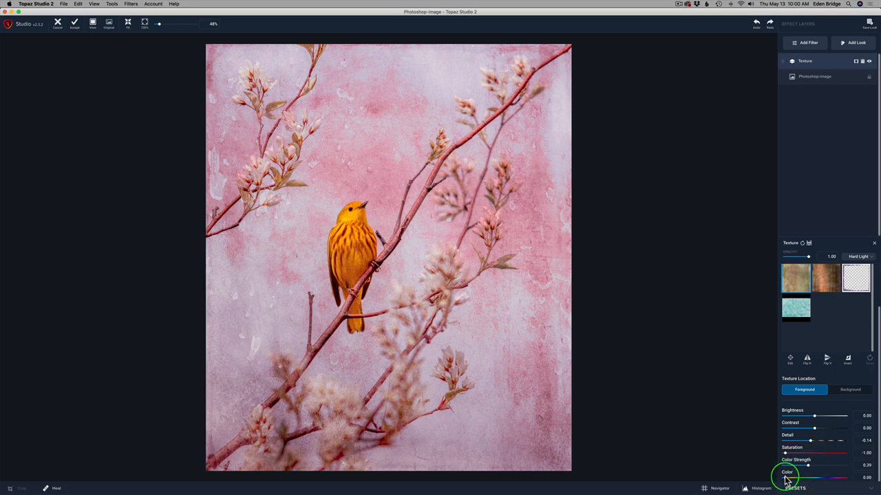
pyautogui.moveTo(805, 477); pyautogui.dragTo(816, 477)
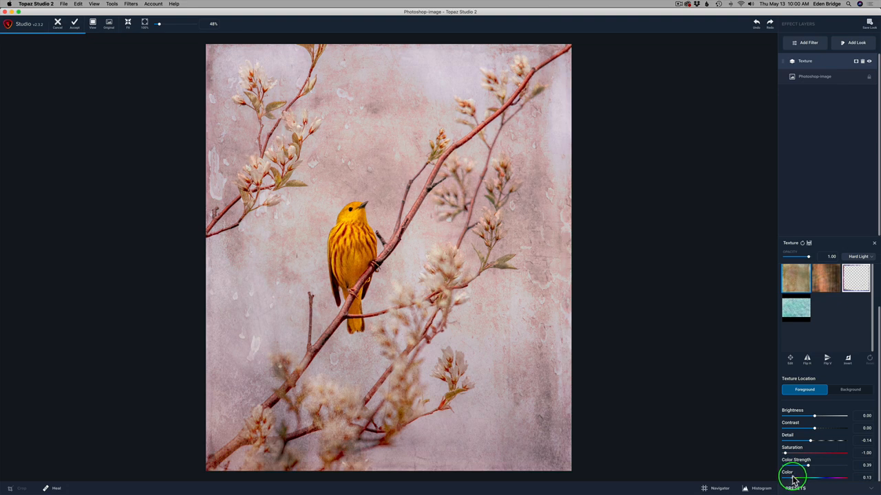
pyautogui.moveTo(811, 477); pyautogui.dragTo(802, 477)
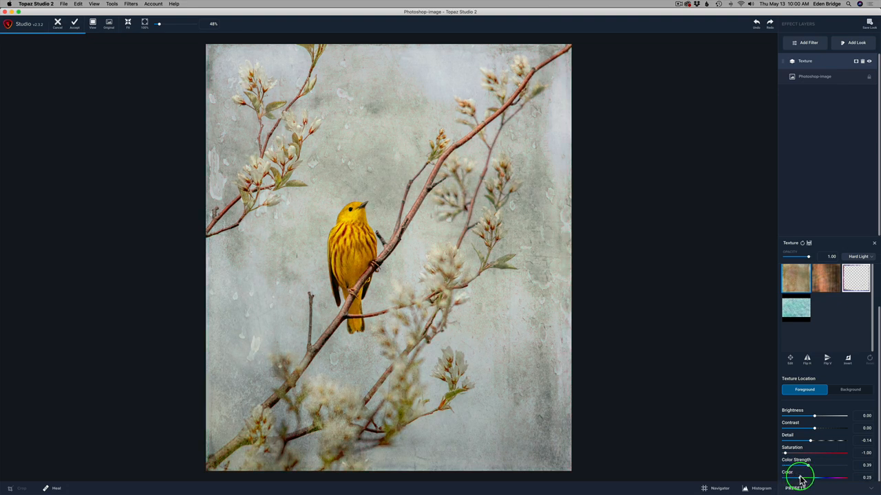
pyautogui.moveTo(798, 477); pyautogui.dragTo(805, 477)
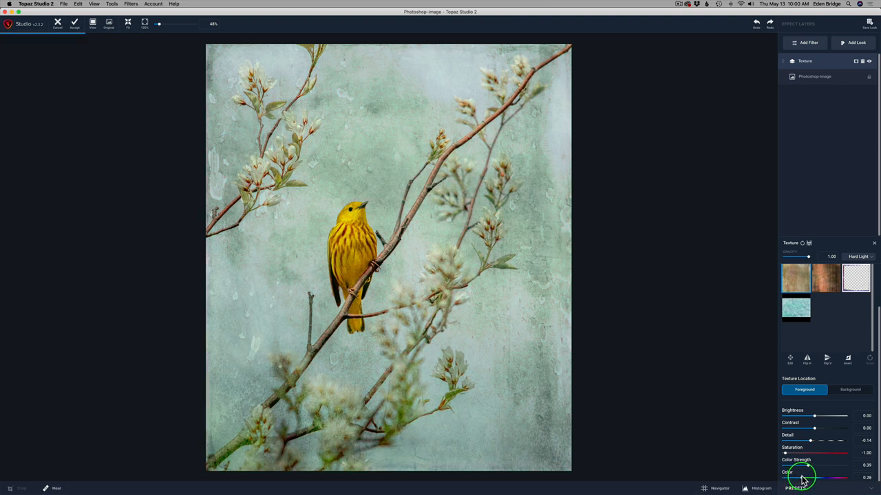
pyautogui.moveTo(801, 476); pyautogui.dragTo(809, 475)
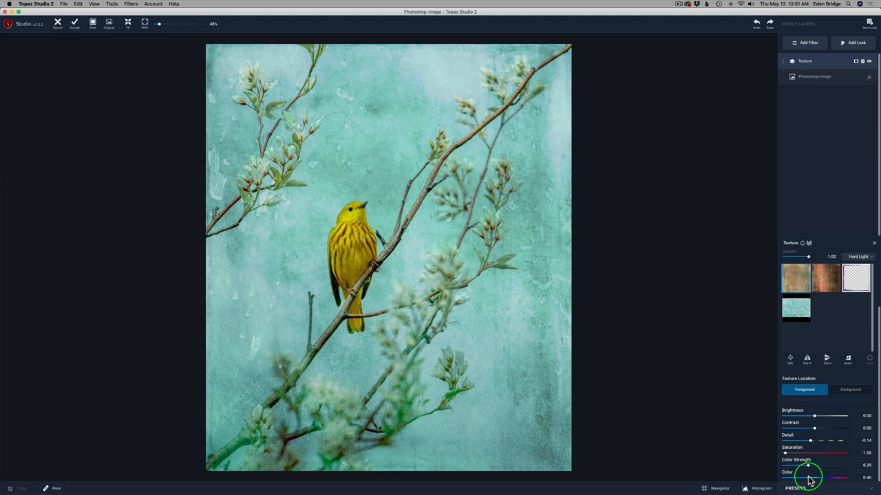
pyautogui.moveTo(806, 476); pyautogui.dragTo(819, 476)
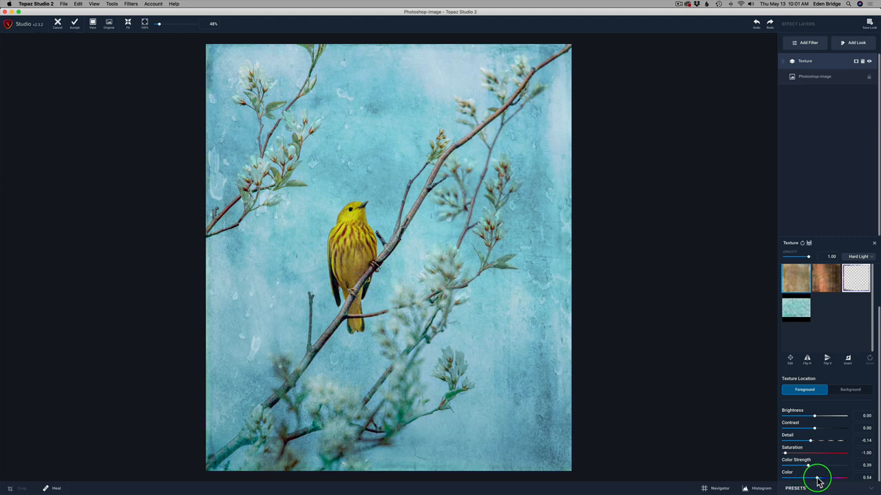
pyautogui.moveTo(806, 477); pyautogui.dragTo(820, 478)
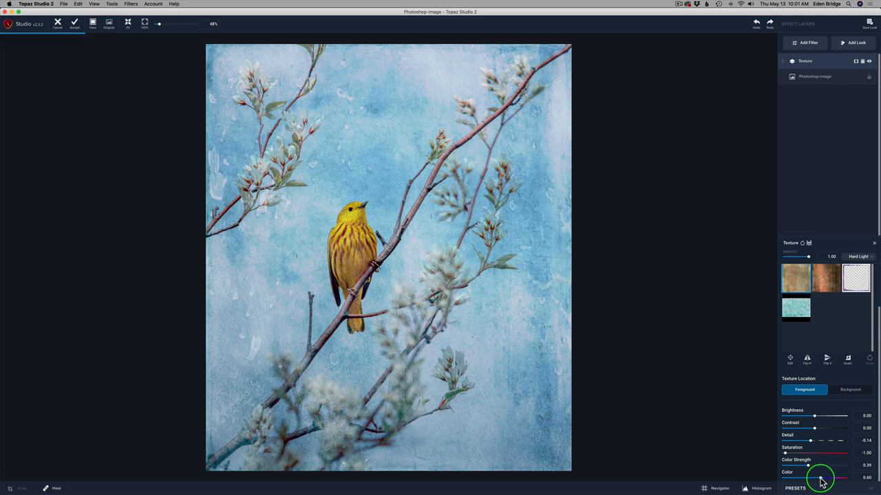
pyautogui.moveTo(815, 477); pyautogui.dragTo(826, 477)
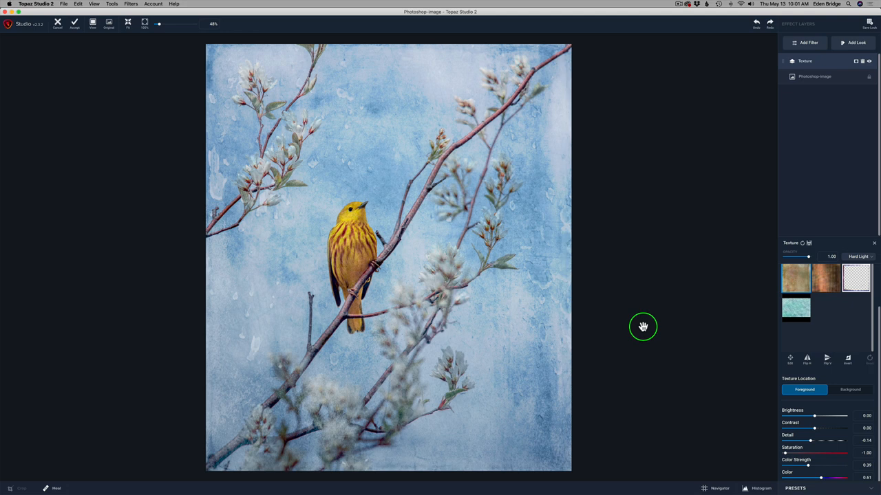
pyautogui.moveTo(629, 208)
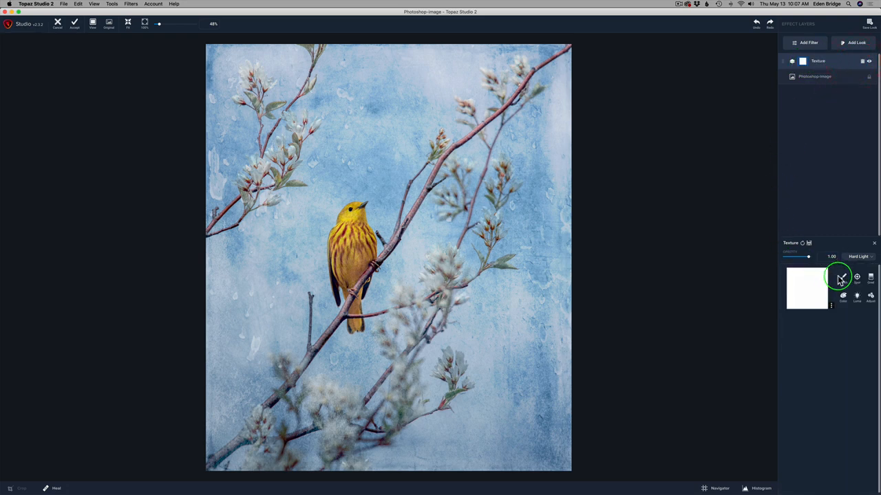
# - Brush a texture mask over the warbler's head and body
pyautogui.click(842, 278)
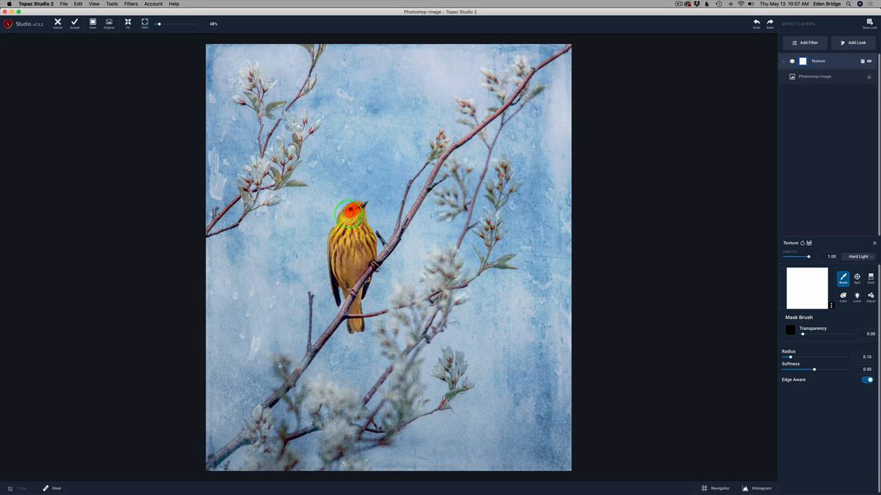
pyautogui.moveTo(351, 213); pyautogui.dragTo(348, 289)
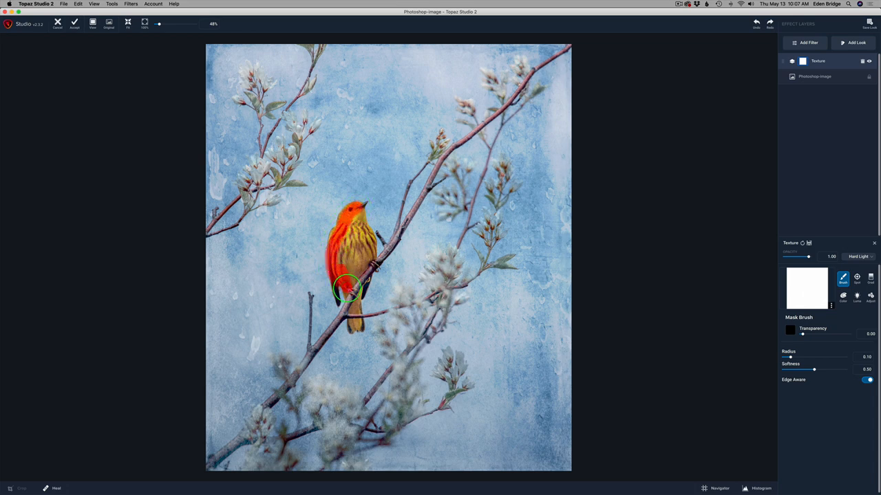
pyautogui.moveTo(348, 289); pyautogui.dragTo(368, 278)
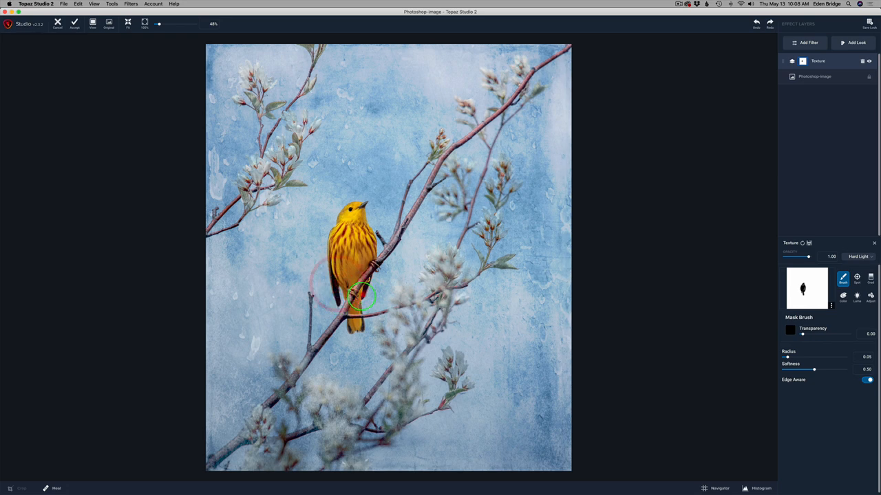
pyautogui.moveTo(607, 224)
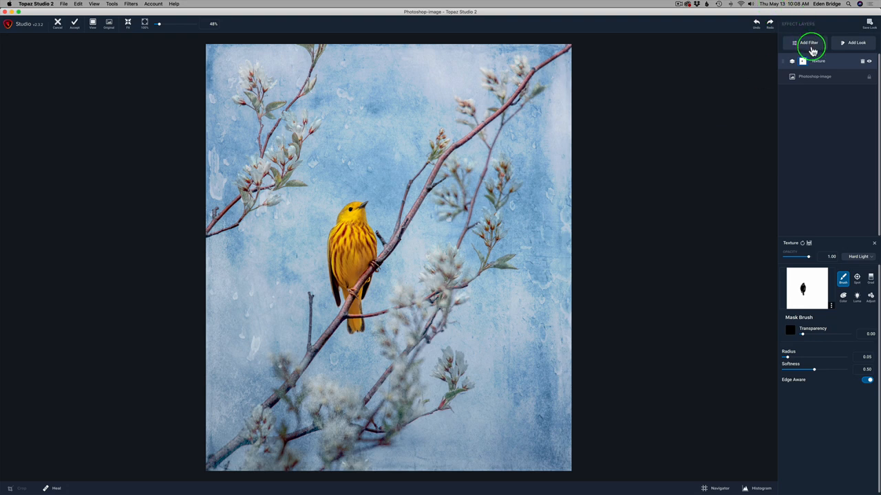
# - Add a second Texture layer using the first result of a 'Blue' texture search
pyautogui.click(810, 42)
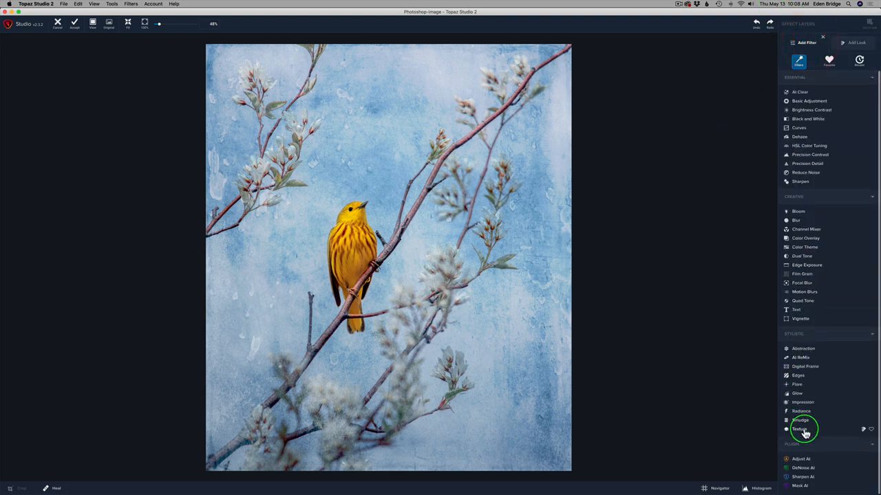
pyautogui.click(801, 429)
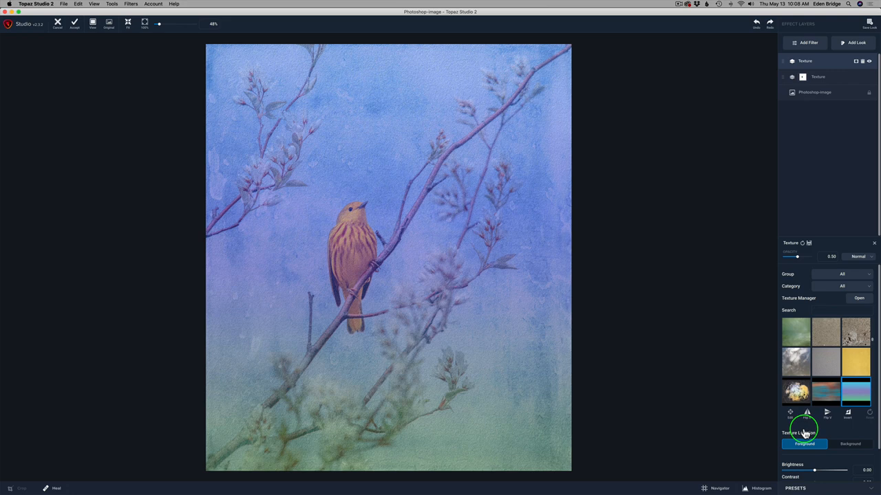
pyautogui.moveTo(798, 272)
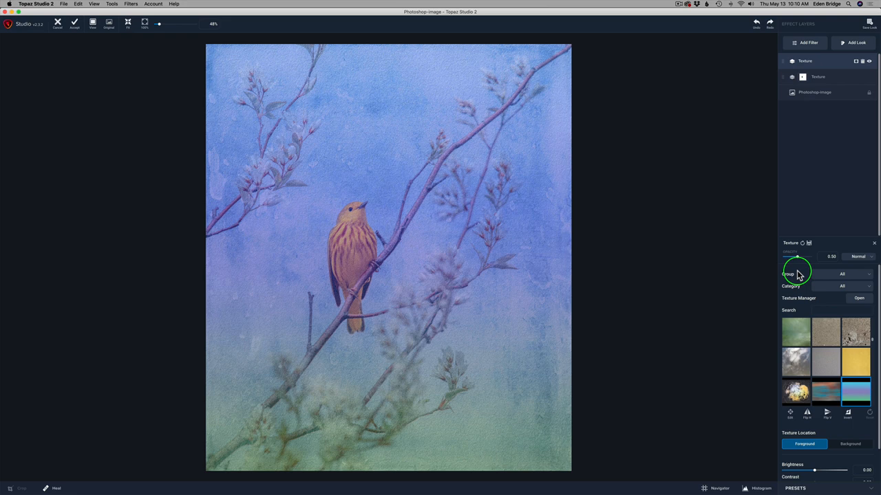
pyautogui.moveTo(551, 282)
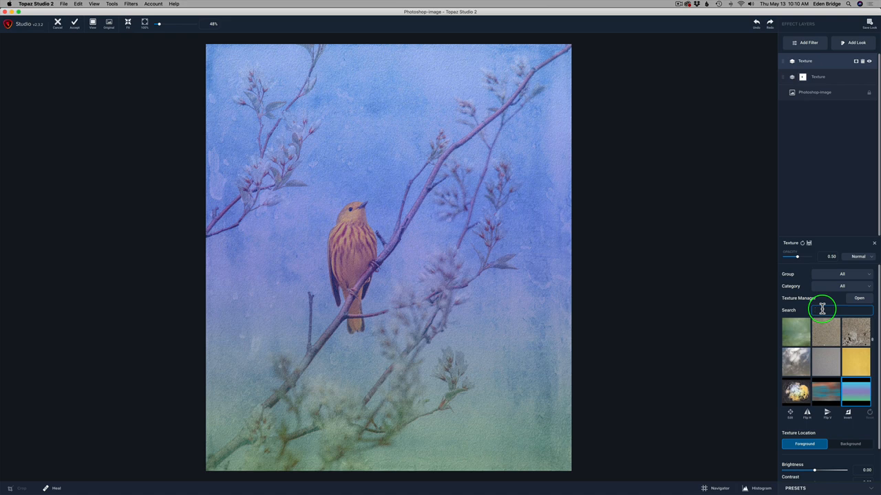
pyautogui.write('Blue Coverle')
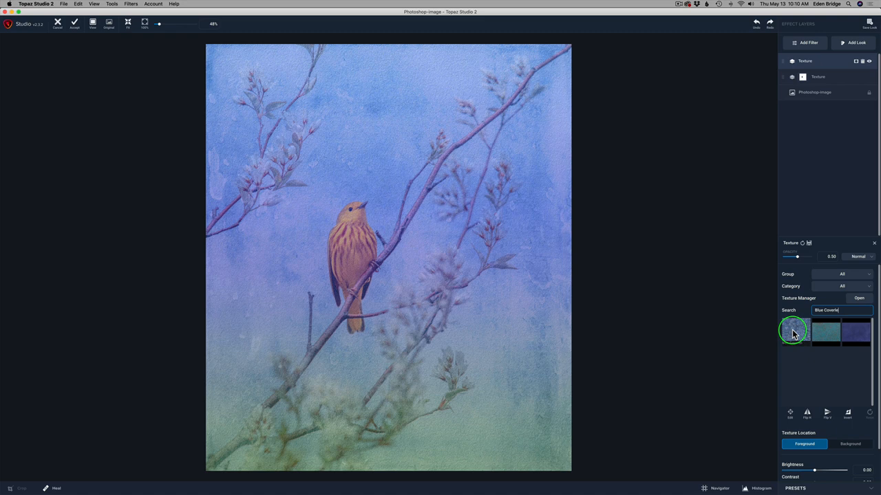
pyautogui.click(793, 333)
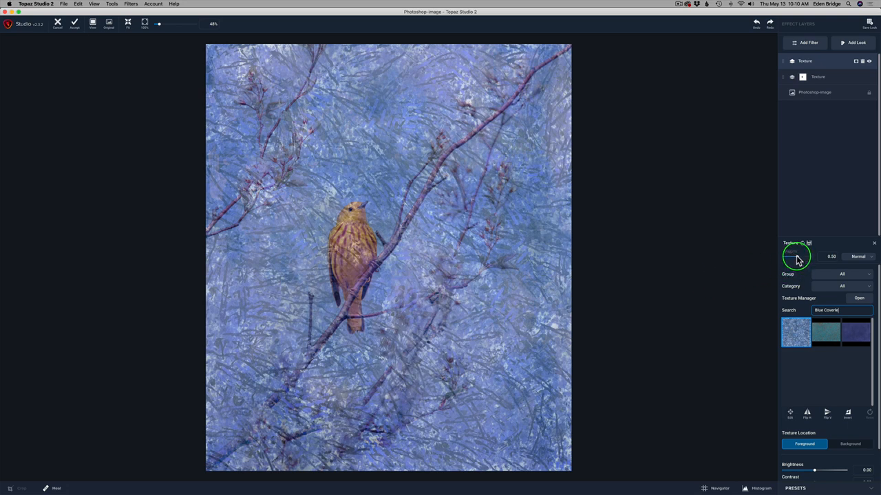
# - Set the blue texture to 1.00 opacity with Soft Light blending
pyautogui.moveTo(796, 256); pyautogui.dragTo(823, 256)
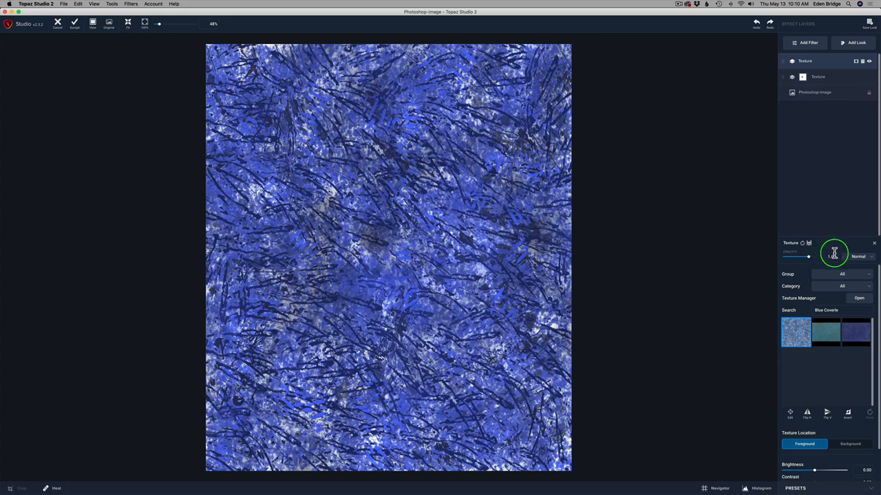
pyautogui.click(859, 256)
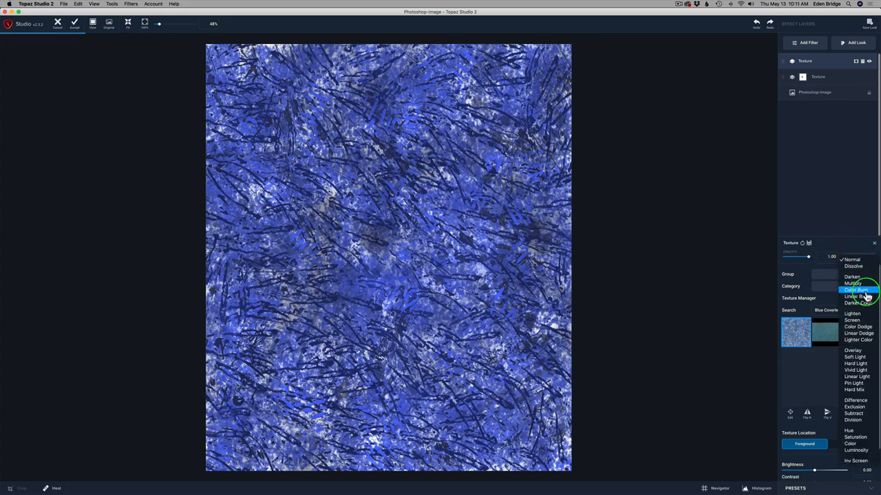
pyautogui.click(853, 357)
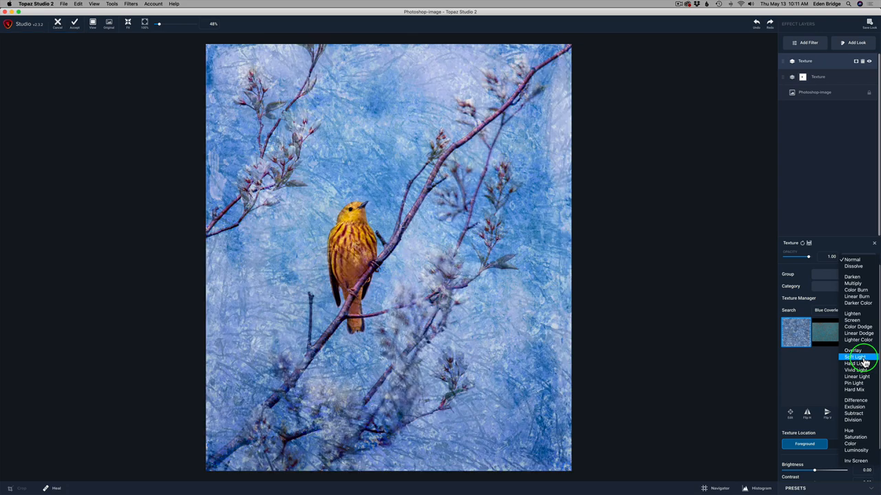
pyautogui.click(855, 357)
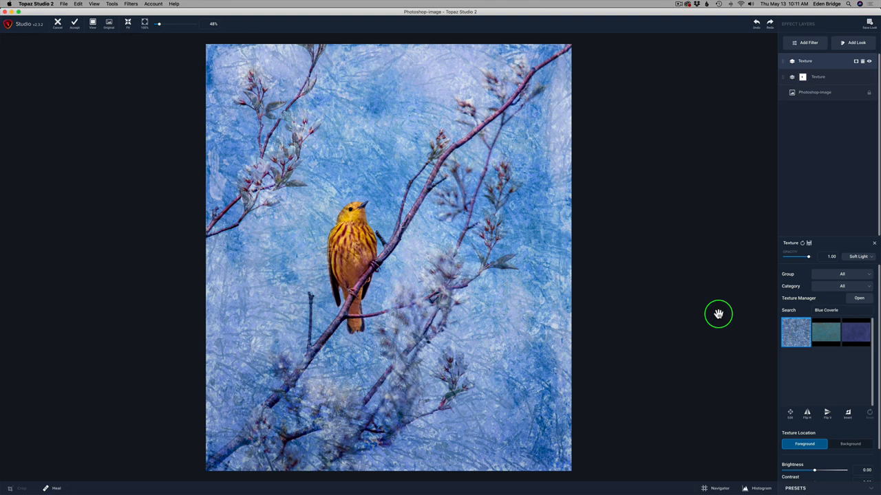
pyautogui.moveTo(711, 315)
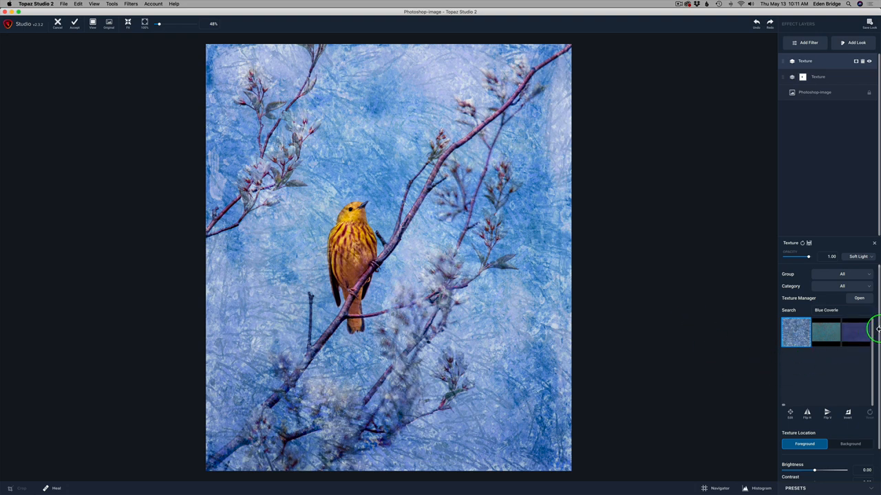
# - Lower the blue texture's Detail to -0.26 and Saturation to -1.00
pyautogui.scroll(-3)
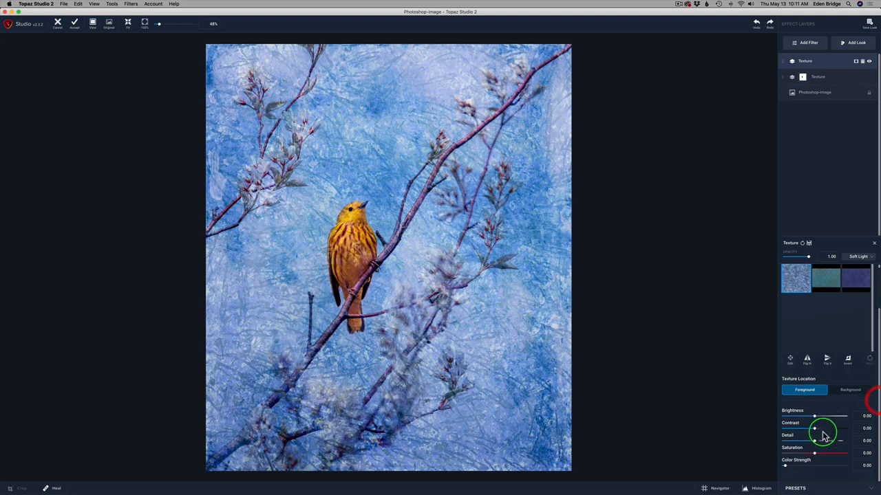
pyautogui.moveTo(824, 435); pyautogui.dragTo(811, 440)
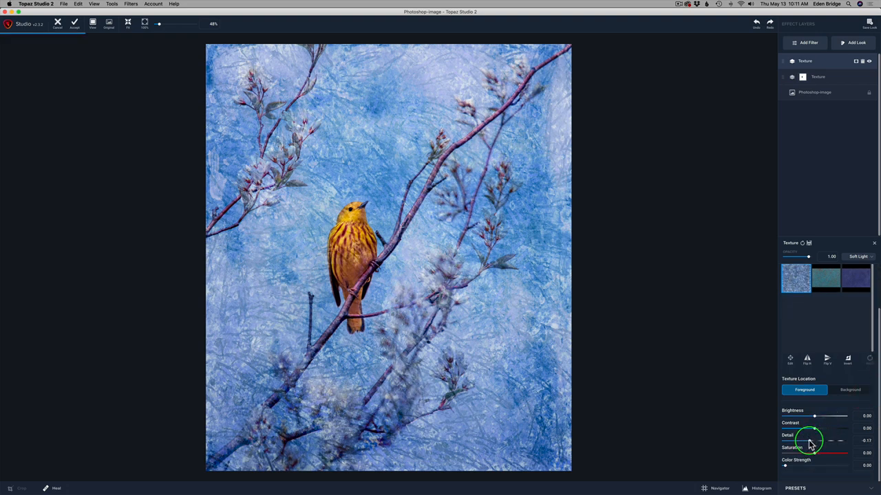
pyautogui.moveTo(815, 440); pyautogui.dragTo(811, 441)
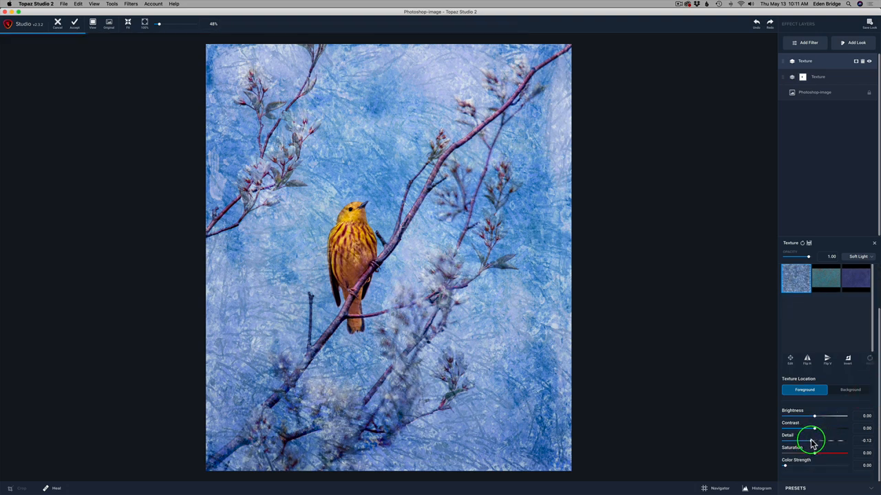
pyautogui.moveTo(814, 440); pyautogui.dragTo(807, 440)
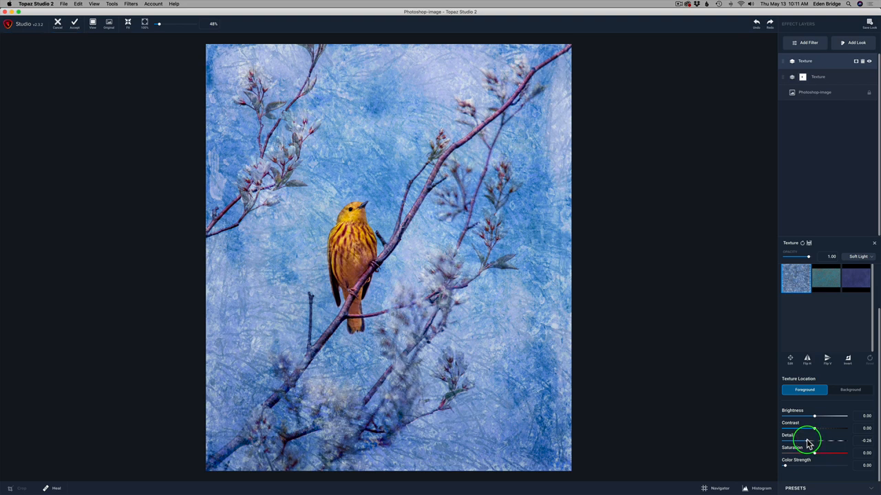
pyautogui.moveTo(653, 251)
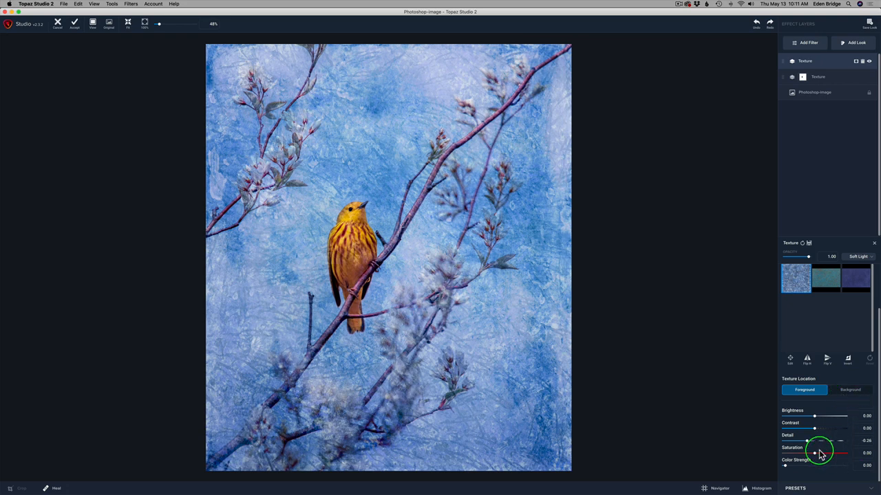
pyautogui.moveTo(805, 430)
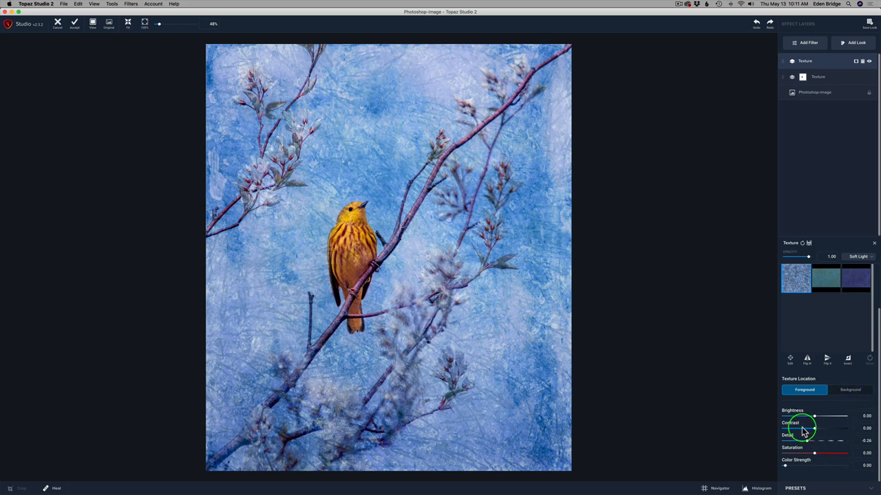
pyautogui.moveTo(818, 452)
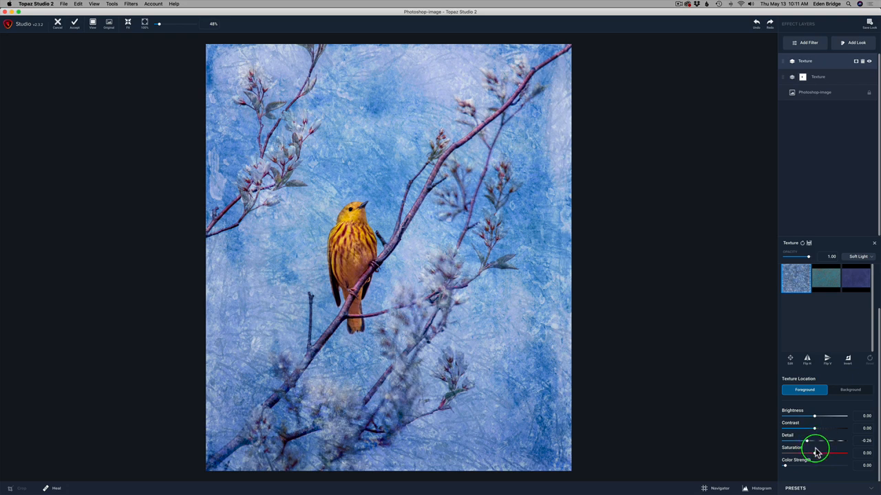
pyautogui.moveTo(815, 453); pyautogui.dragTo(833, 454)
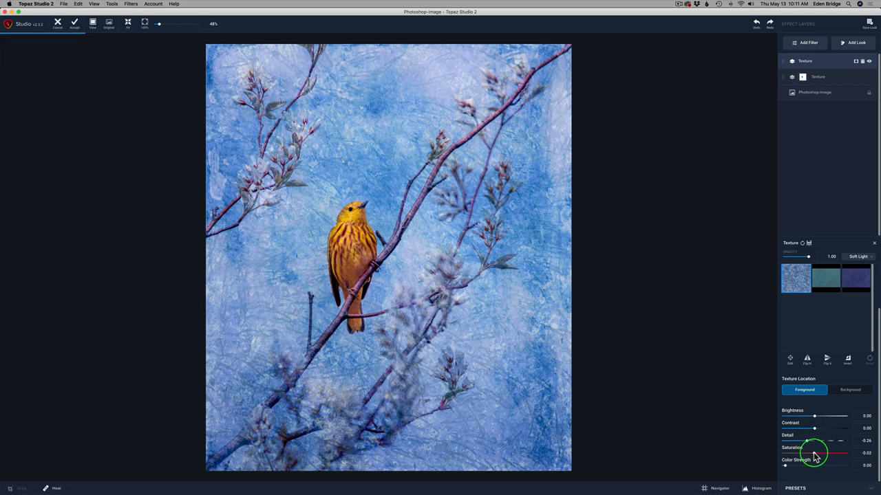
pyautogui.moveTo(815, 453); pyautogui.dragTo(785, 453)
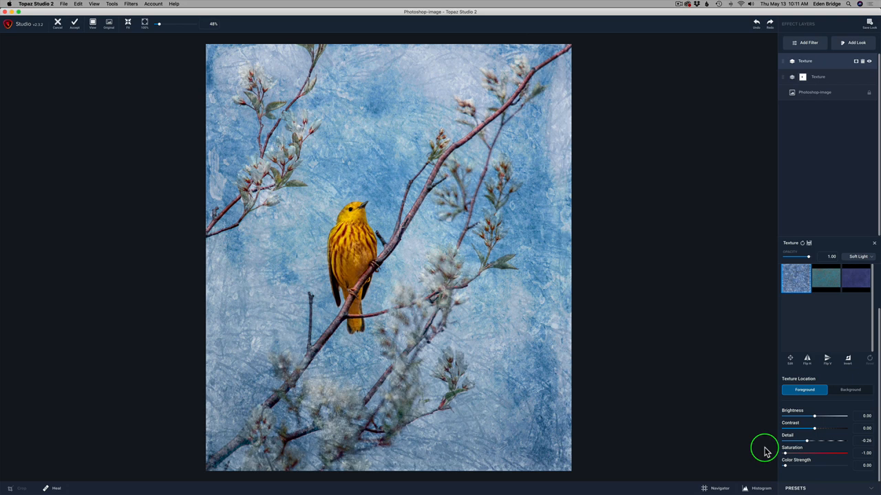
pyautogui.moveTo(784, 452); pyautogui.dragTo(815, 453)
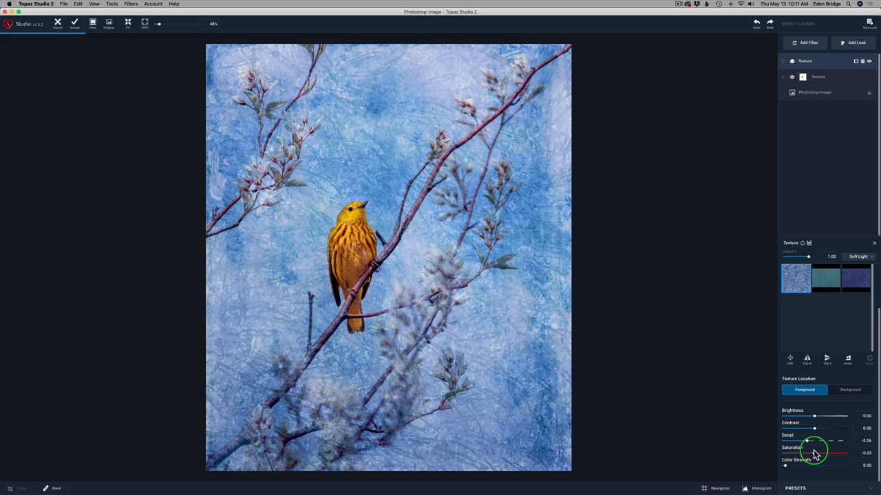
pyautogui.moveTo(829, 453); pyautogui.dragTo(836, 452)
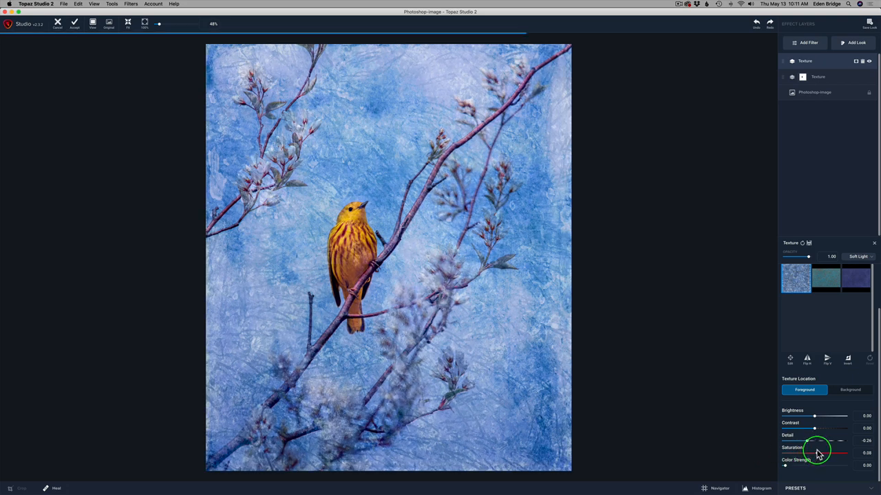
pyautogui.moveTo(815, 452); pyautogui.dragTo(784, 453)
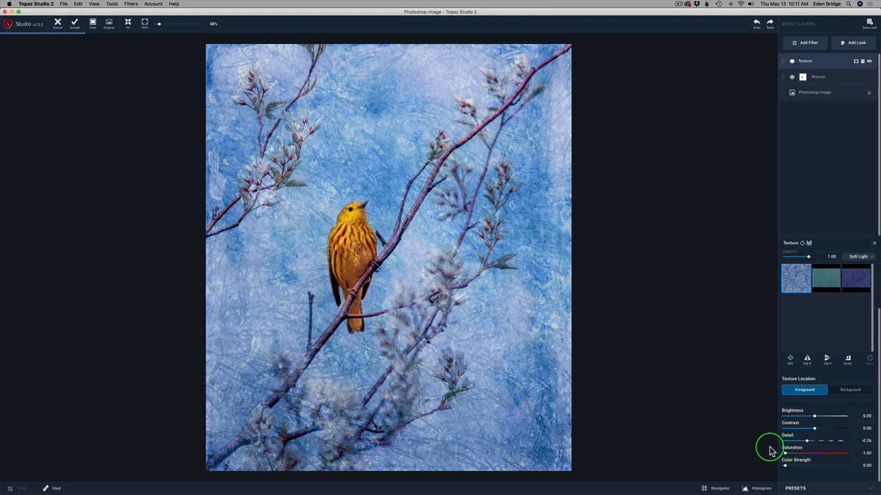
pyautogui.moveTo(784, 452); pyautogui.dragTo(794, 452)
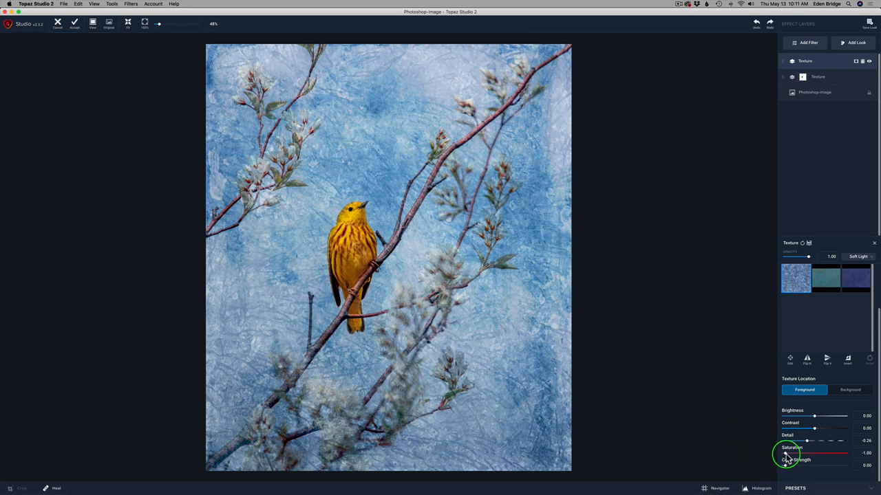
pyautogui.moveTo(711, 398)
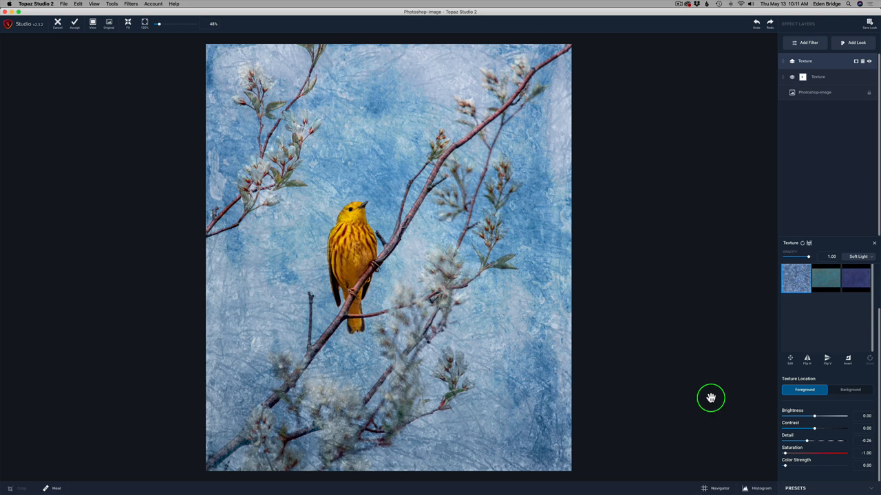
pyautogui.moveTo(350, 252)
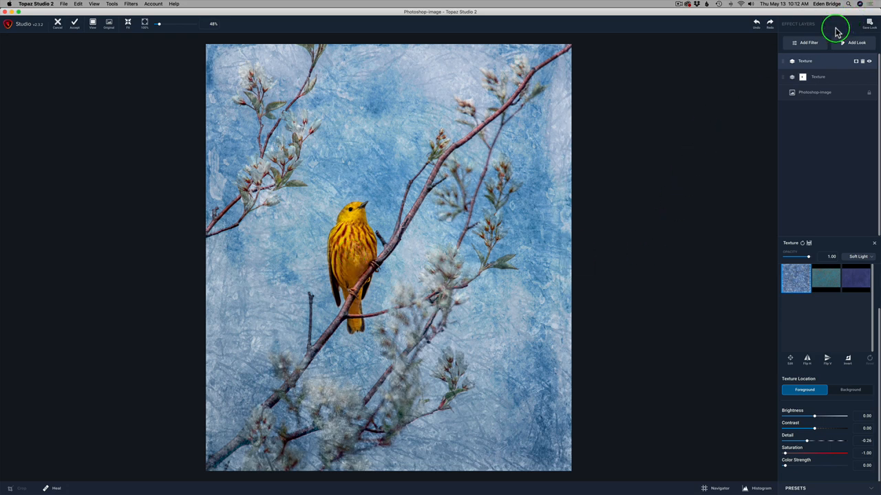
# - Add an Impression filter with the round brush stroke and expand its Texture section
pyautogui.click(805, 42)
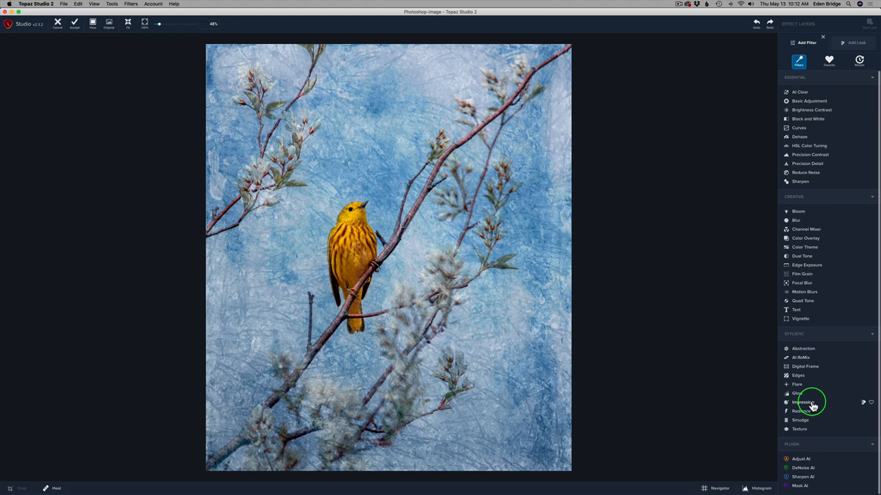
pyautogui.click(802, 402)
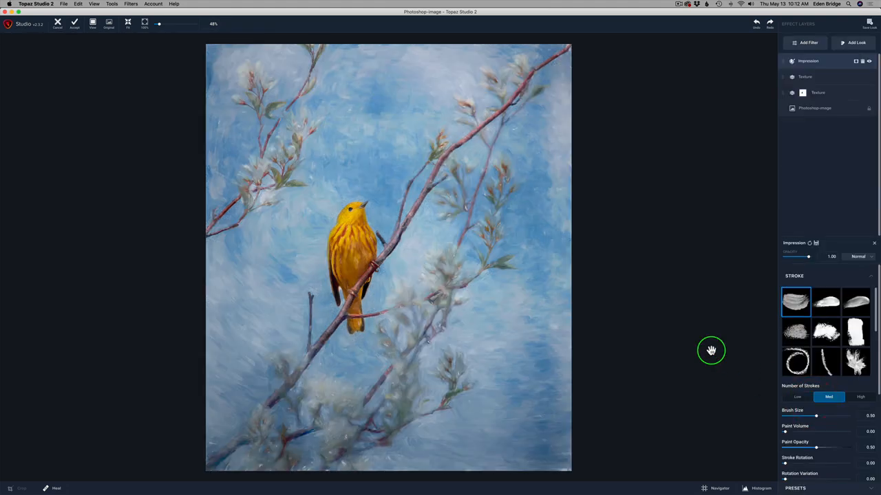
pyautogui.click(856, 302)
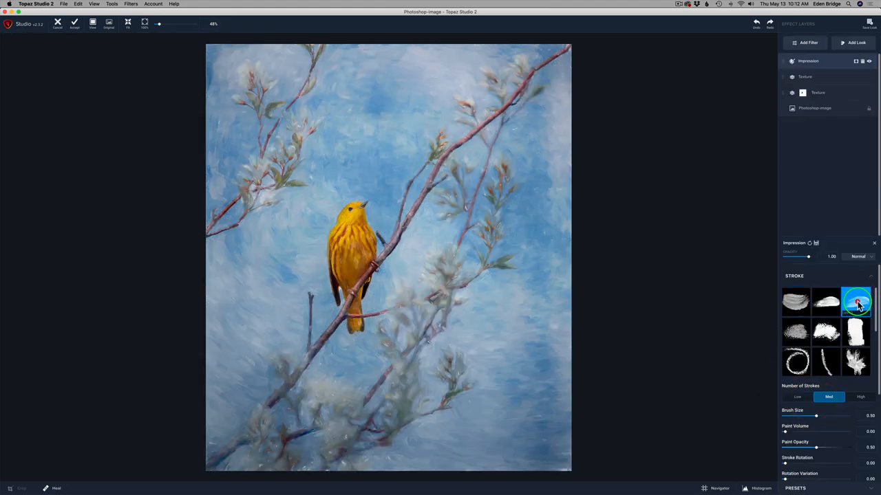
pyautogui.click(855, 302)
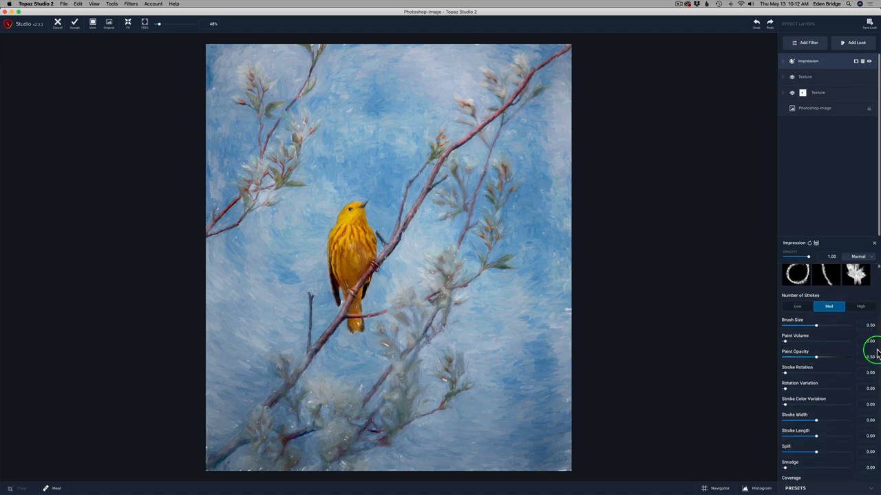
pyautogui.scroll(-3)
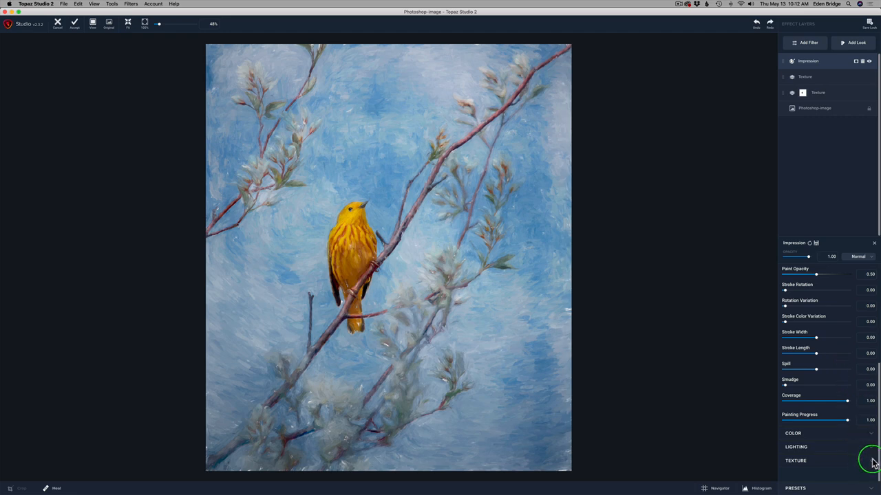
pyautogui.click(795, 460)
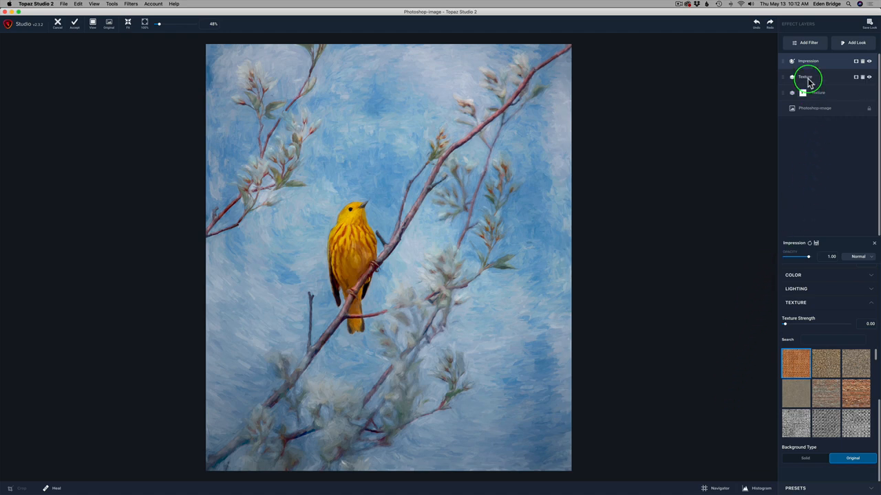
# - Add a Precision Detail filter with Overall Small Detail at 0.30
pyautogui.click(806, 42)
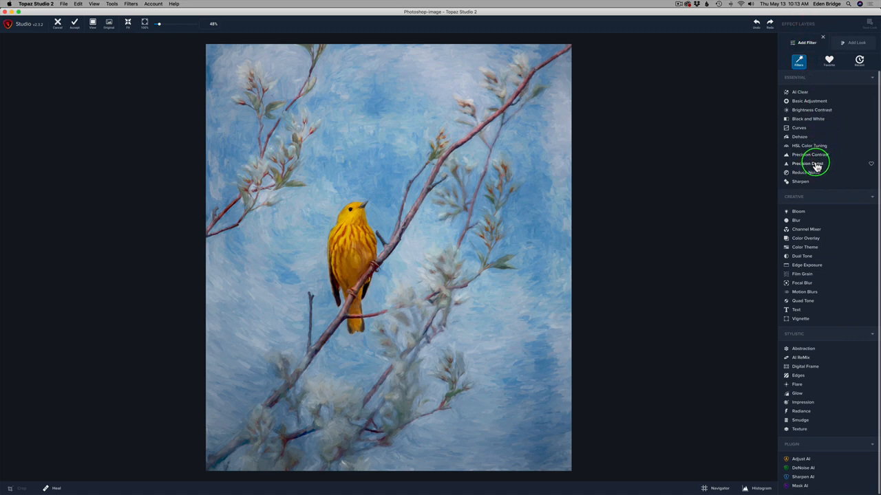
pyautogui.click(808, 163)
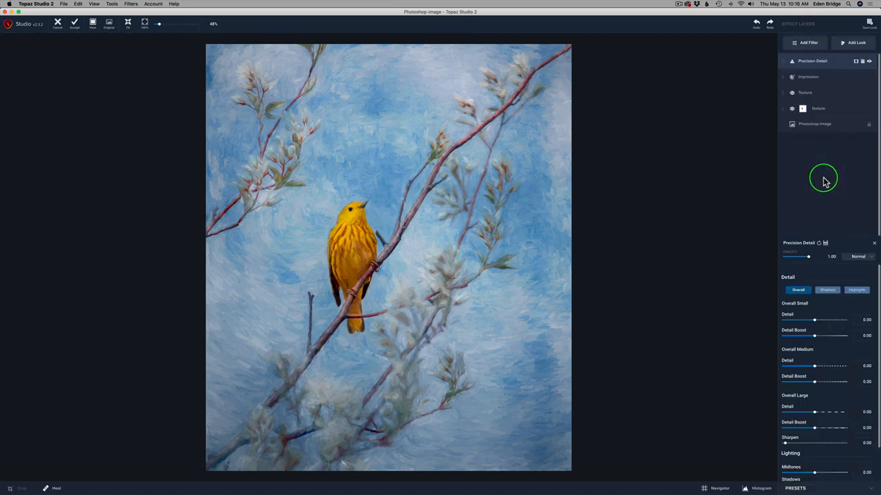
pyautogui.moveTo(824, 333)
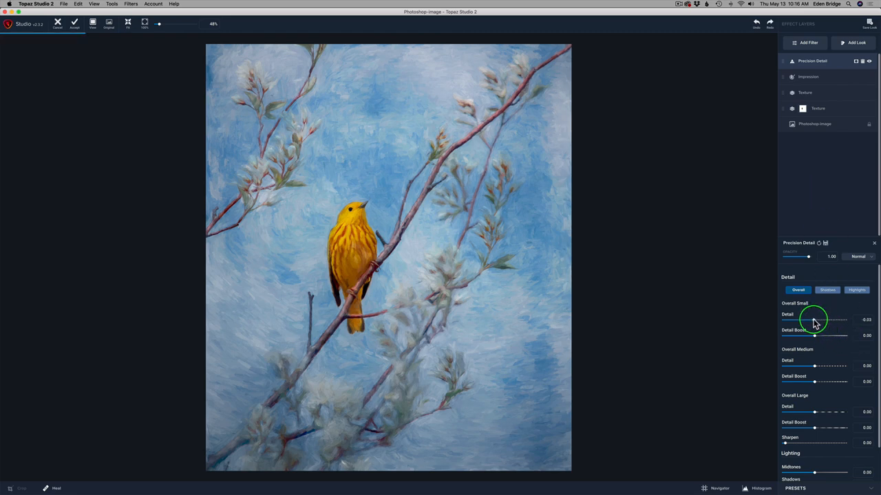
pyautogui.moveTo(801, 319); pyautogui.dragTo(825, 319)
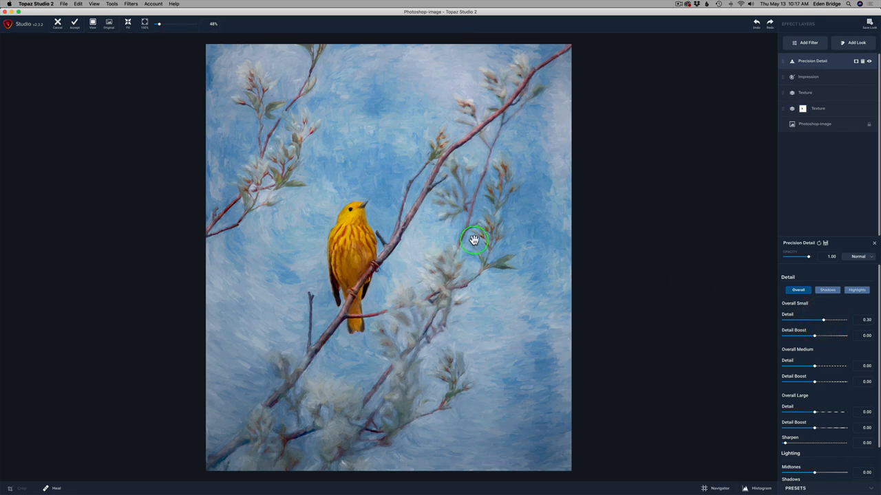
pyautogui.moveTo(393, 199)
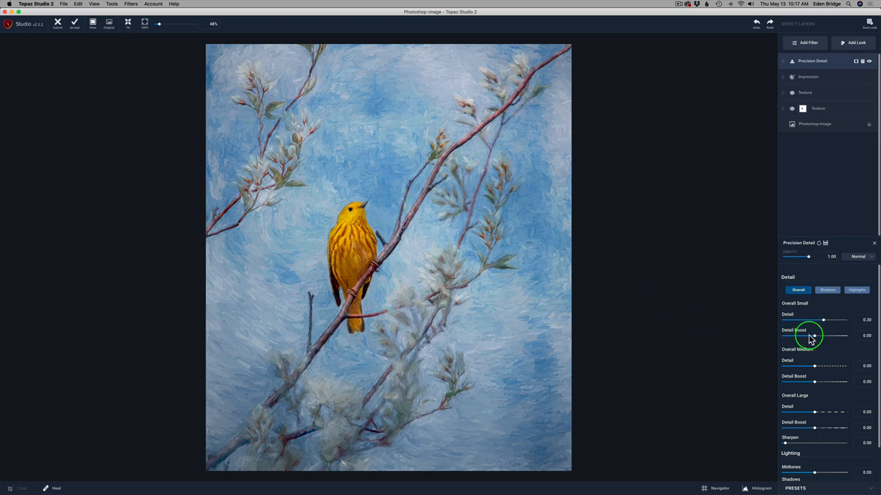
# - Try several Small Detail Boost values, settling at -0.53
pyautogui.moveTo(815, 335); pyautogui.dragTo(817, 336)
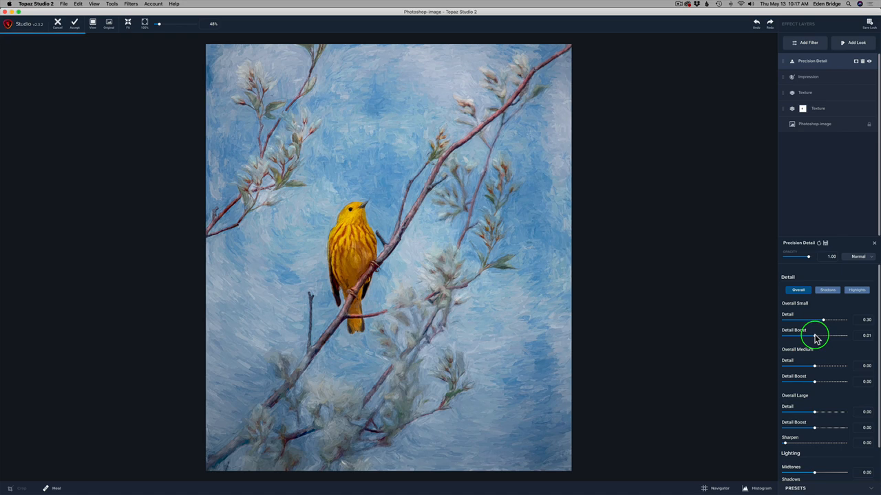
pyautogui.moveTo(815, 336); pyautogui.dragTo(830, 336)
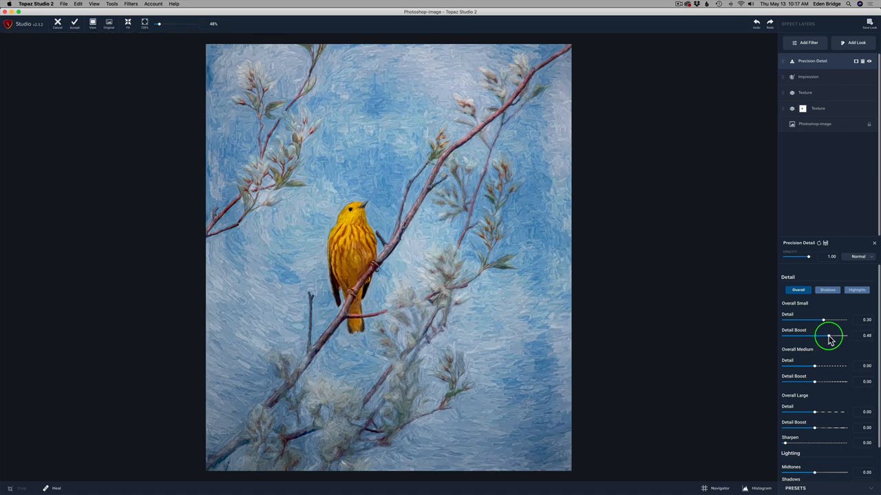
pyautogui.moveTo(828, 337); pyautogui.dragTo(836, 337)
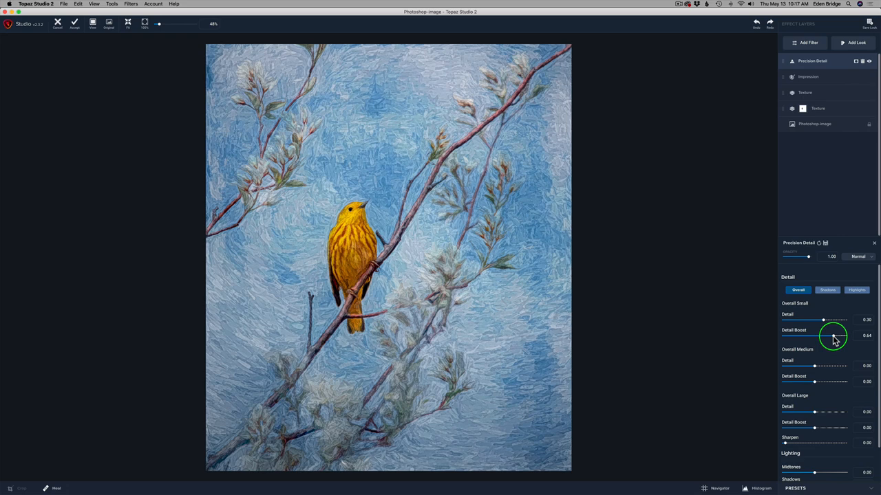
pyautogui.moveTo(832, 335); pyautogui.dragTo(815, 336)
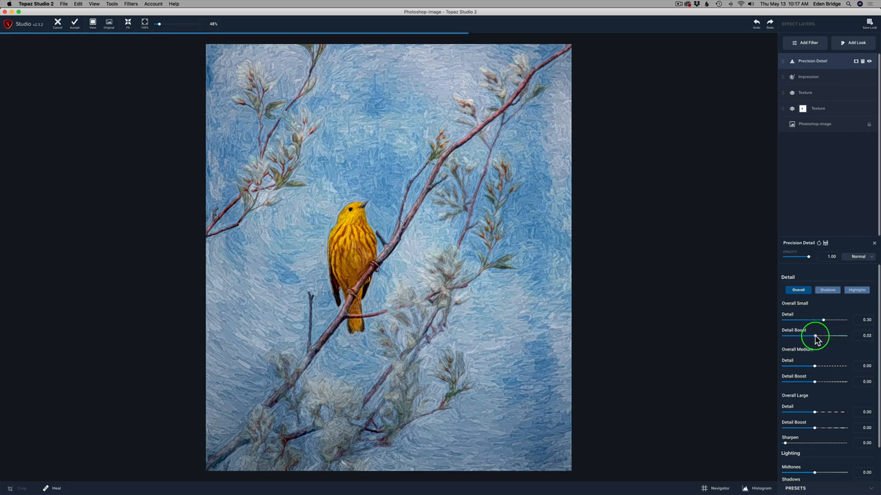
pyautogui.moveTo(824, 336); pyautogui.dragTo(814, 335)
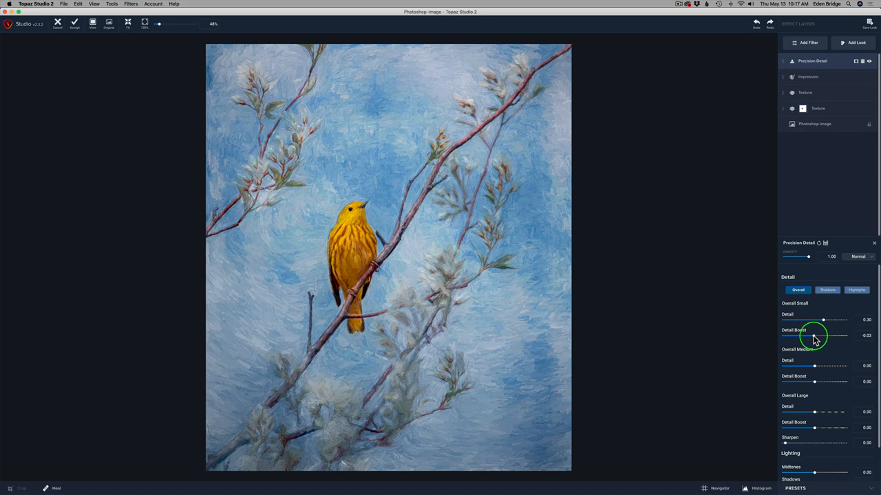
pyautogui.moveTo(824, 336); pyautogui.dragTo(805, 336)
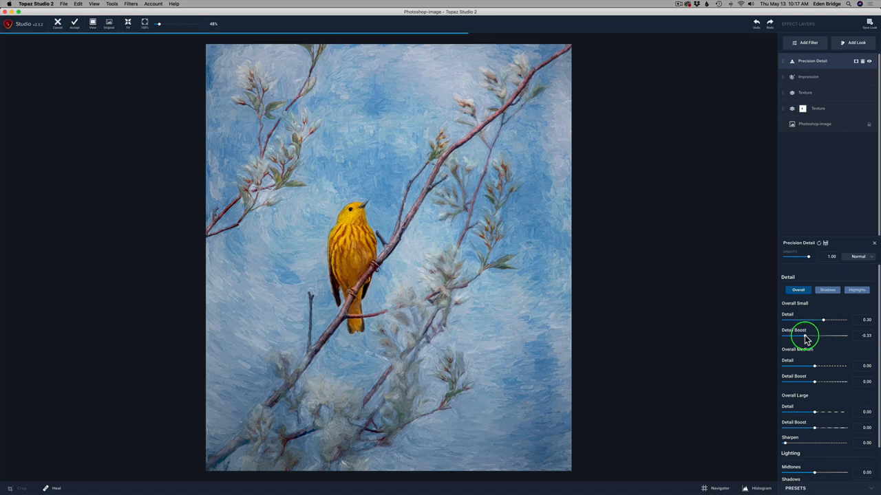
pyautogui.moveTo(816, 335); pyautogui.dragTo(803, 335)
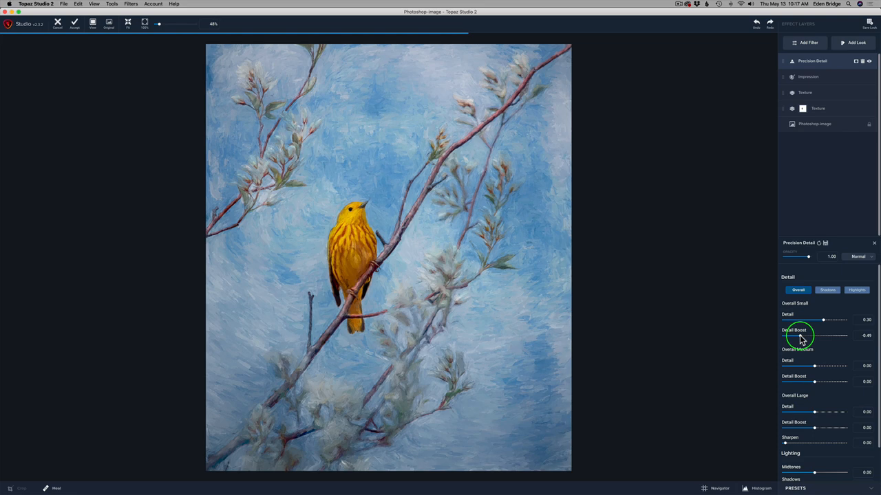
pyautogui.moveTo(815, 336); pyautogui.dragTo(813, 335)
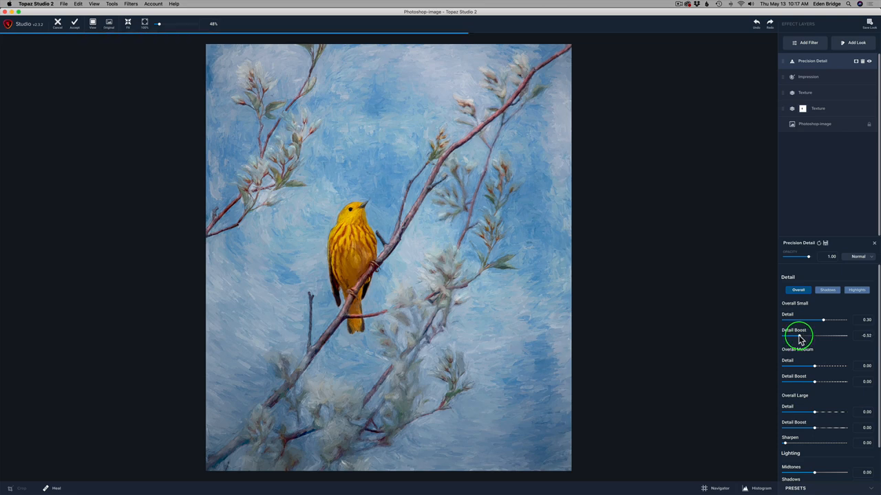
pyautogui.moveTo(822, 336); pyautogui.dragTo(821, 336)
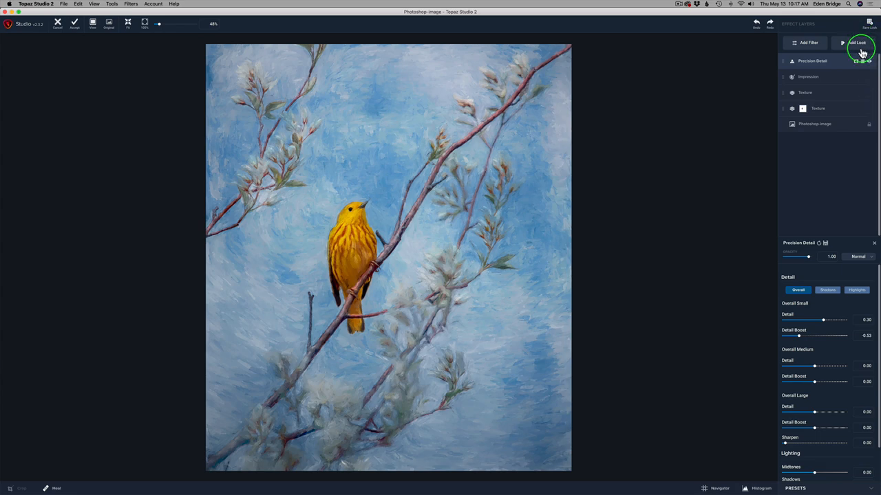
pyautogui.click(869, 64)
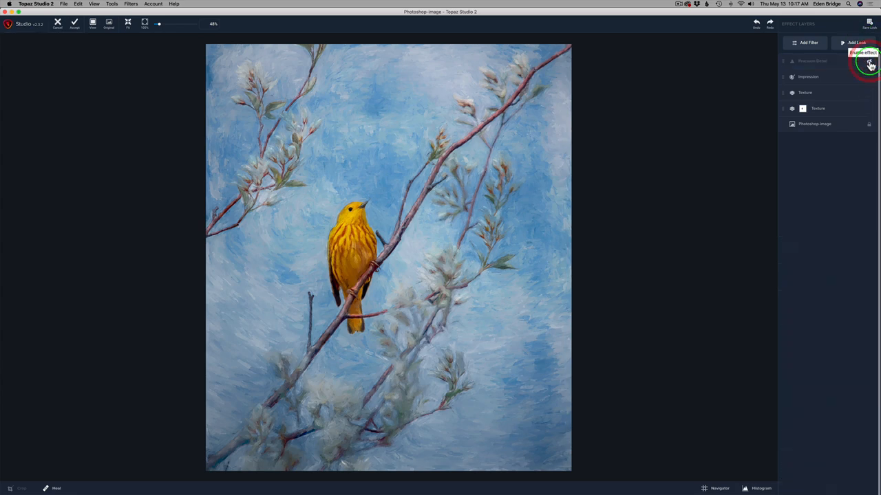
pyautogui.click(870, 62)
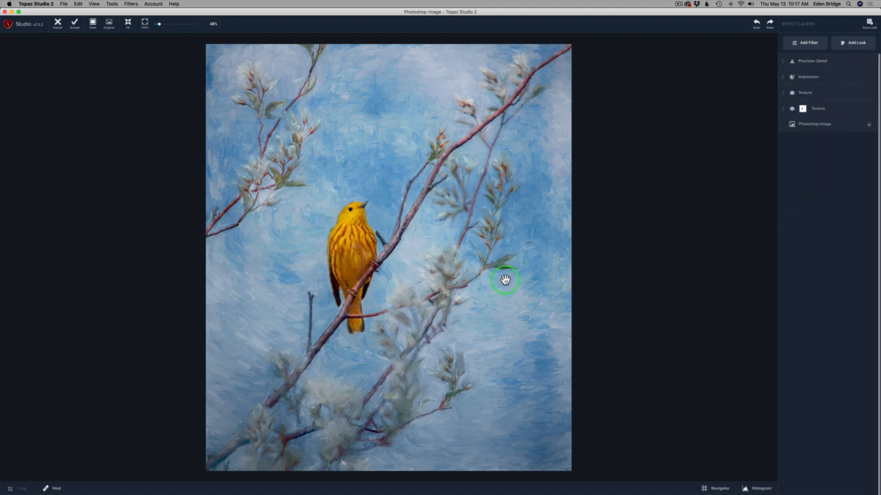
pyautogui.moveTo(503, 282)
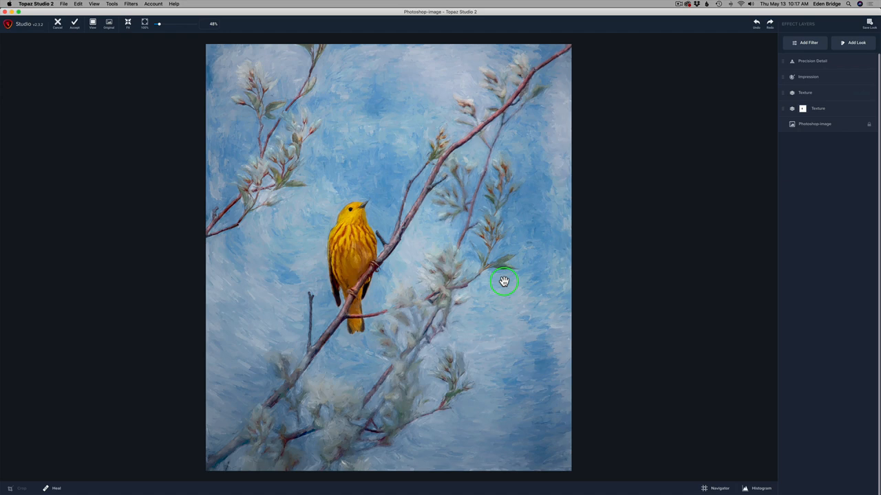
pyautogui.moveTo(378, 177)
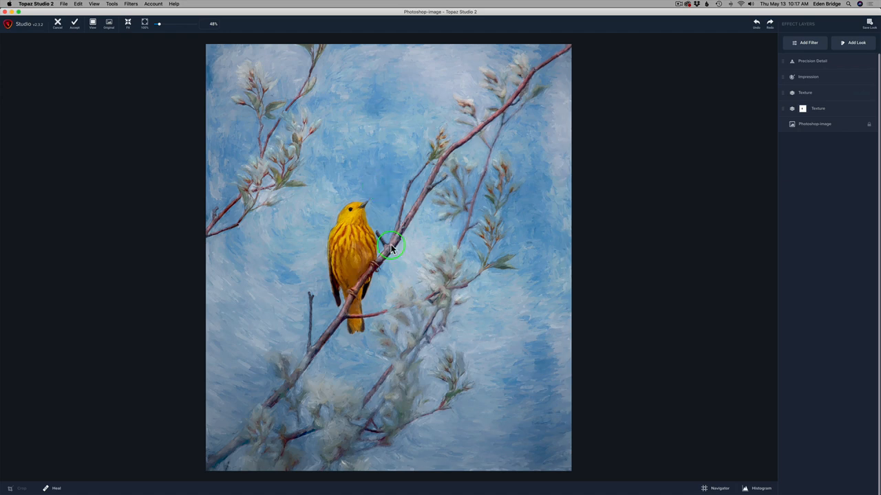
pyautogui.moveTo(684, 213)
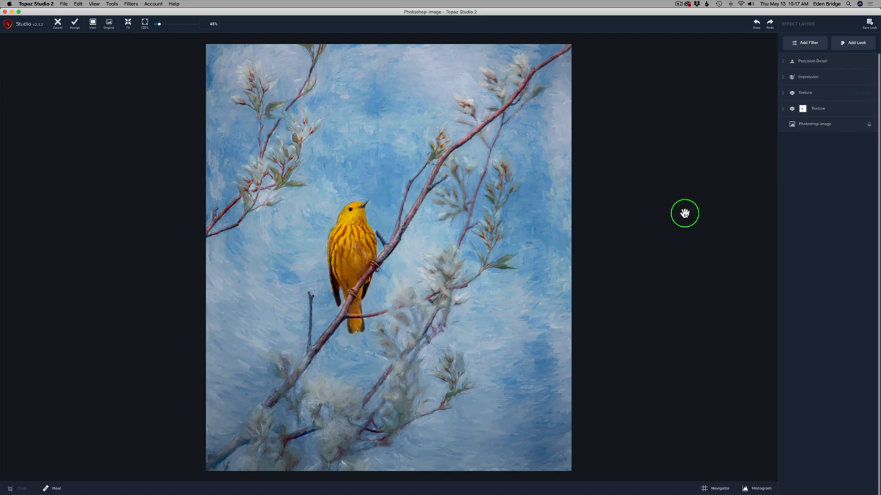
pyautogui.click(108, 24)
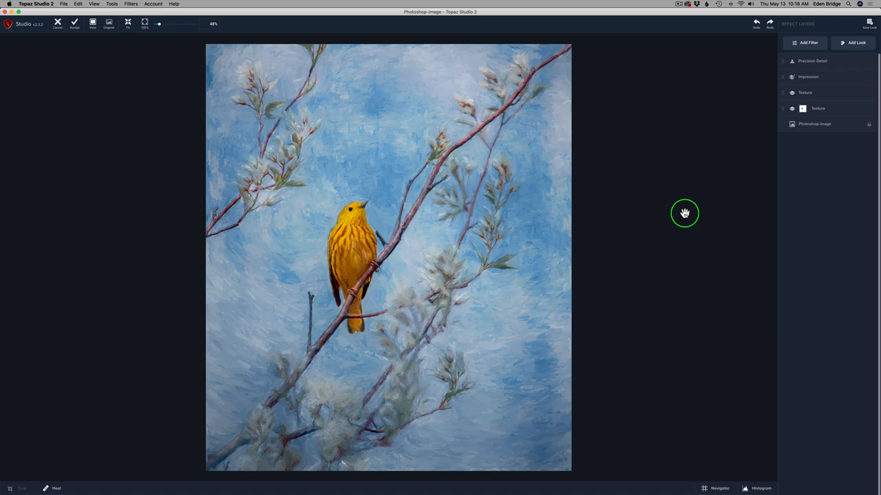
pyautogui.moveTo(710, 251)
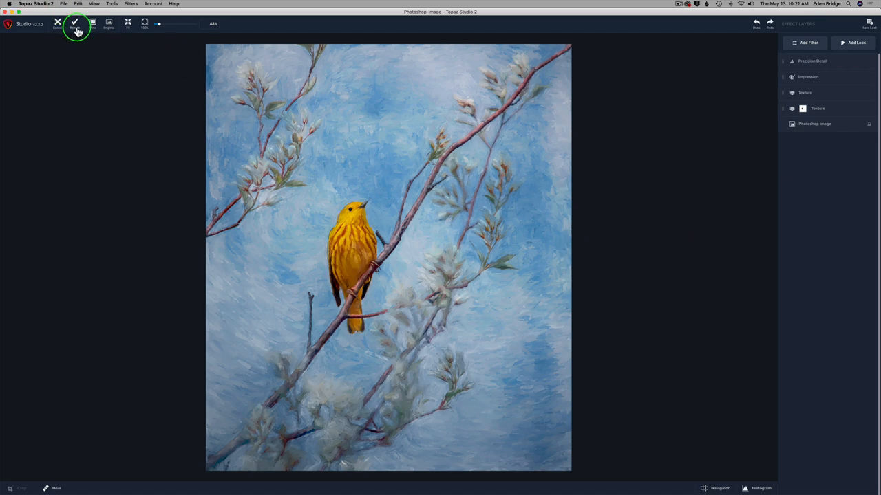
pyautogui.moveTo(74, 23)
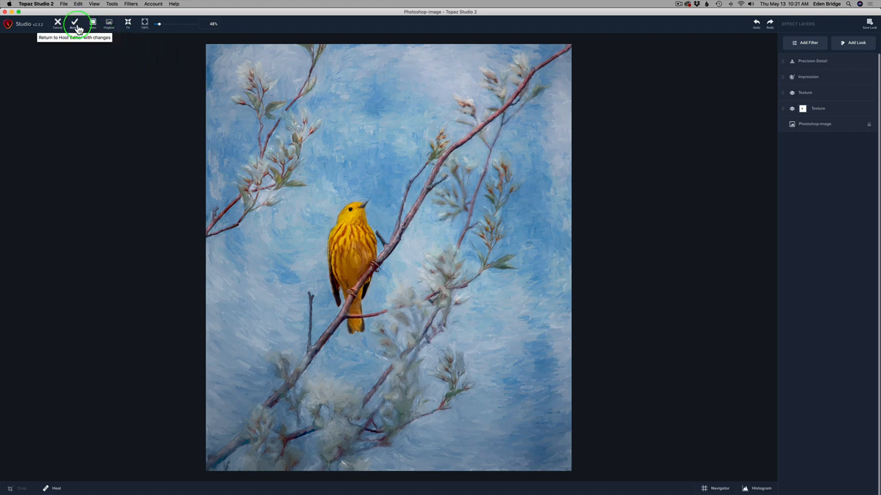
# - Accept the painted warbler edit to return it to Photoshop as a new layer
pyautogui.click(74, 23)
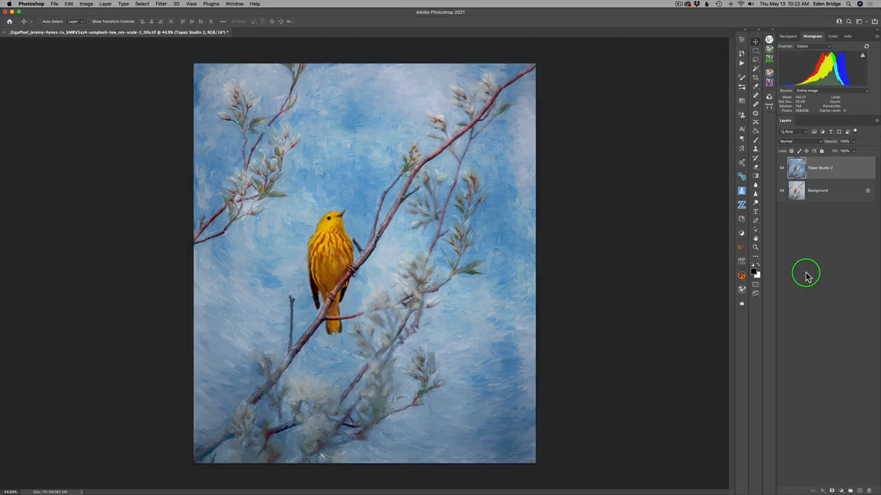
pyautogui.moveTo(783, 170)
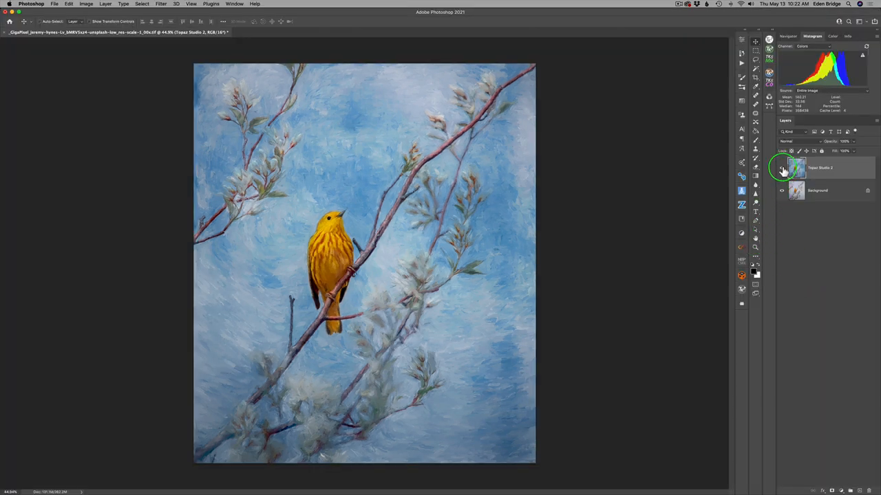
pyautogui.click(781, 167)
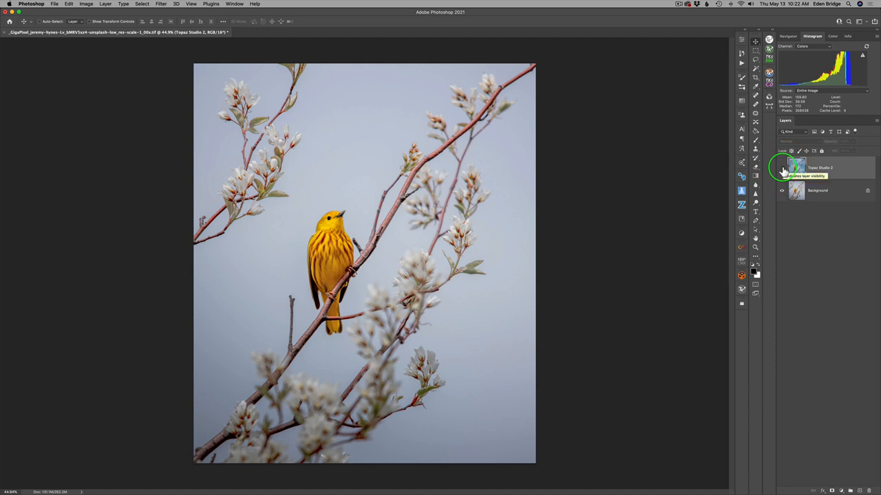
pyautogui.click(781, 167)
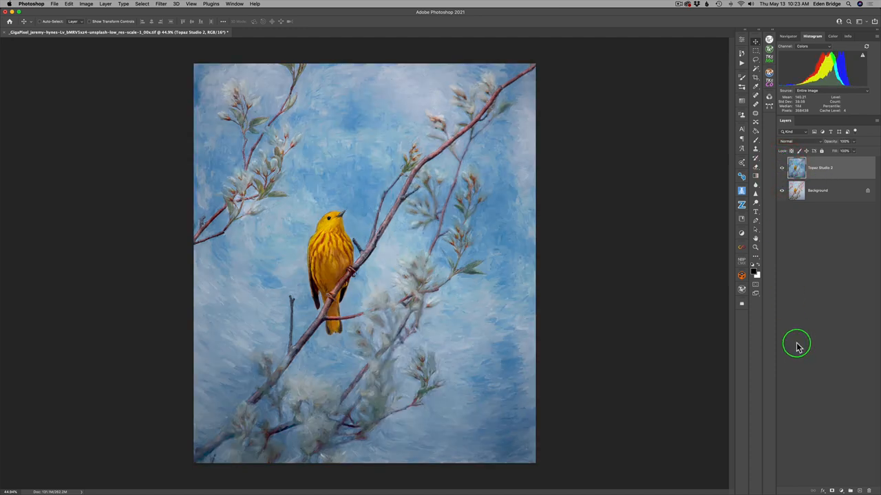